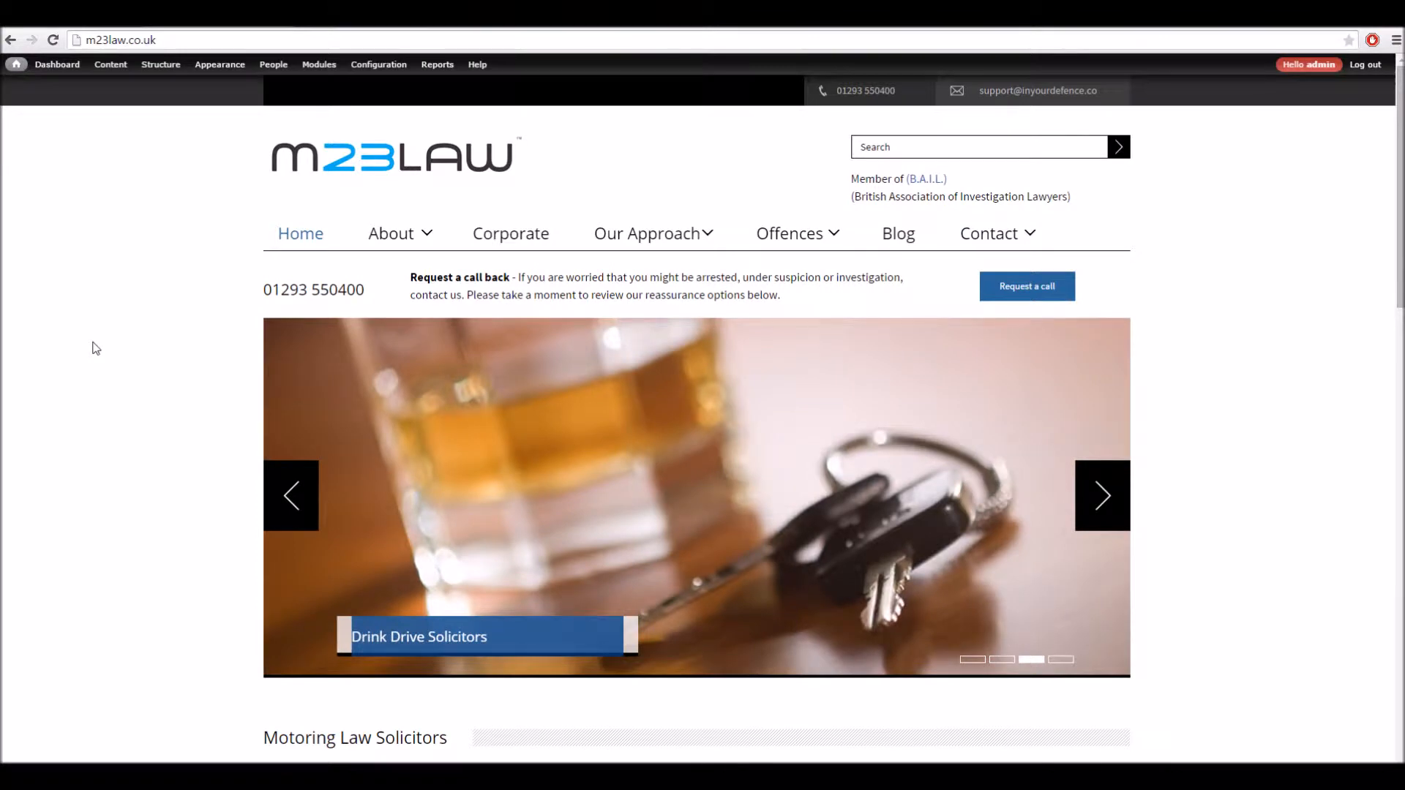
# Visit the nonexistent /blue-berries address to trigger the Page not found search for 'blue berries'.
pyautogui.click(160, 63)
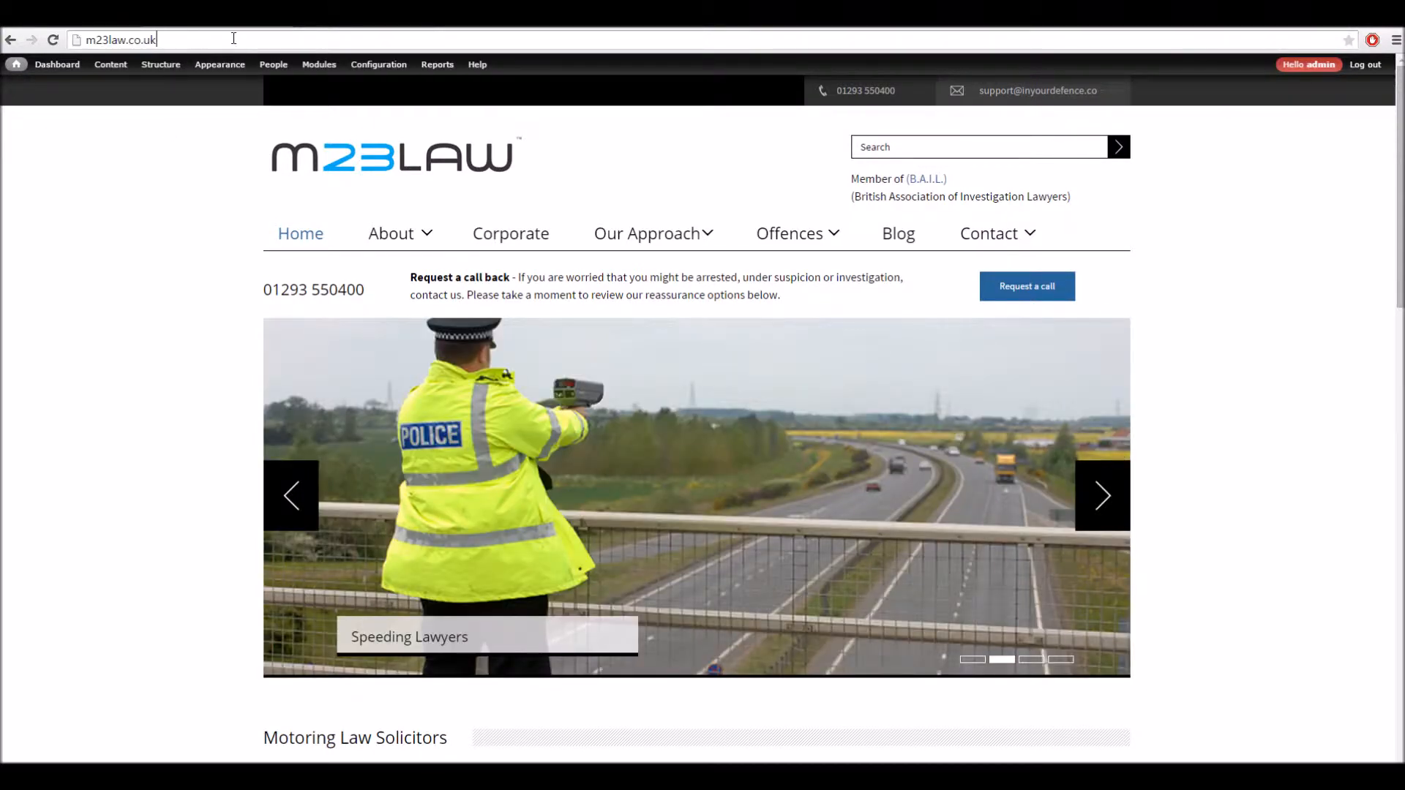
pyautogui.write('/b')
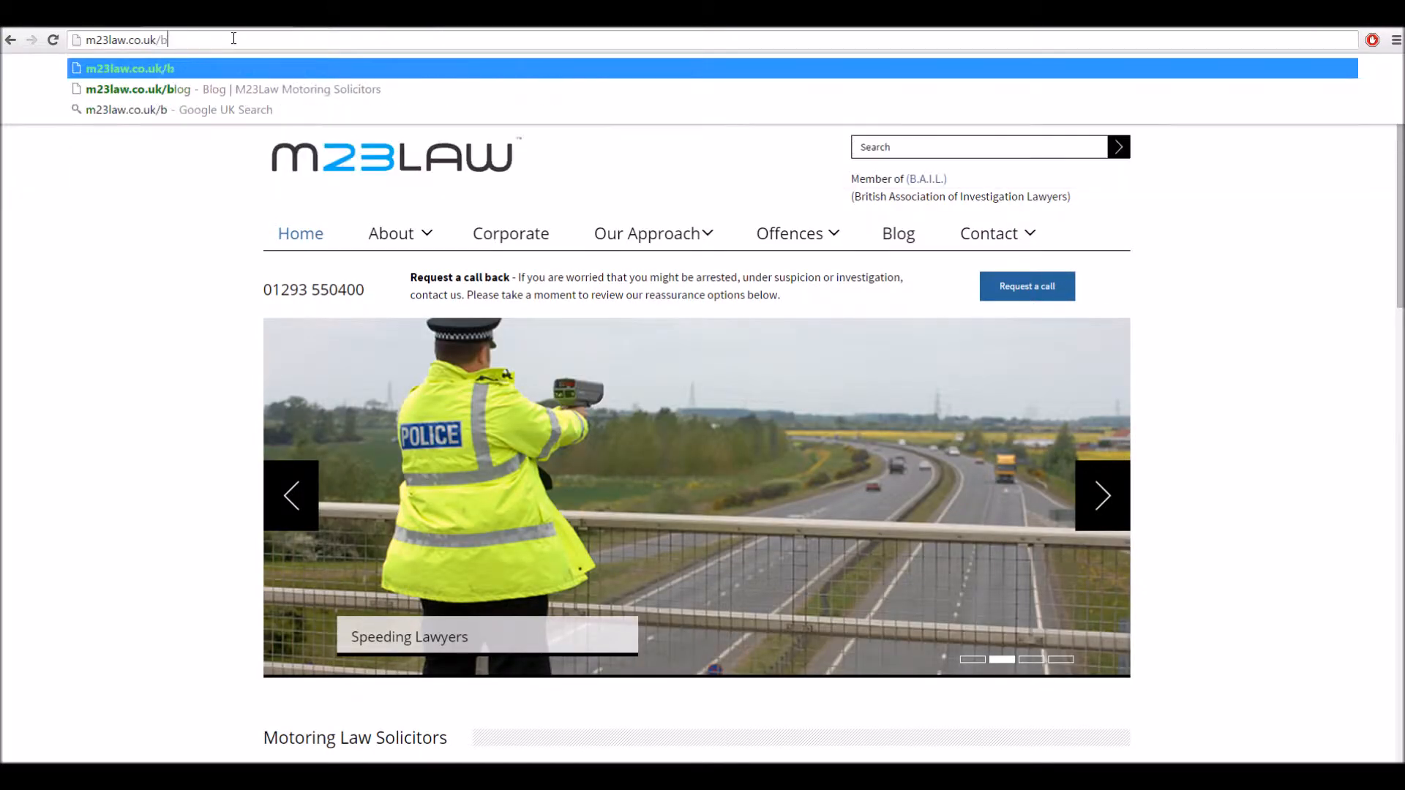
pyautogui.write('lue-')
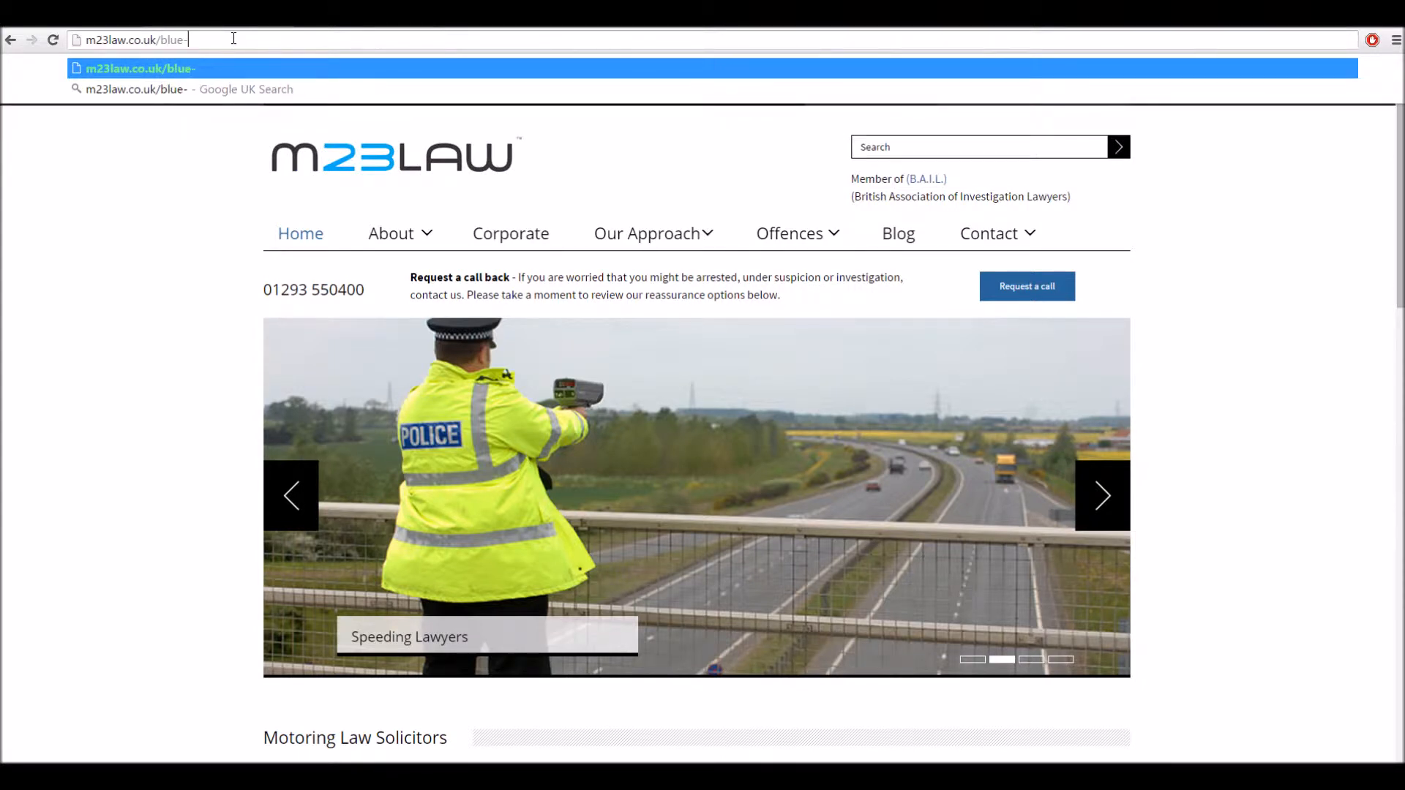
pyautogui.write('berries')
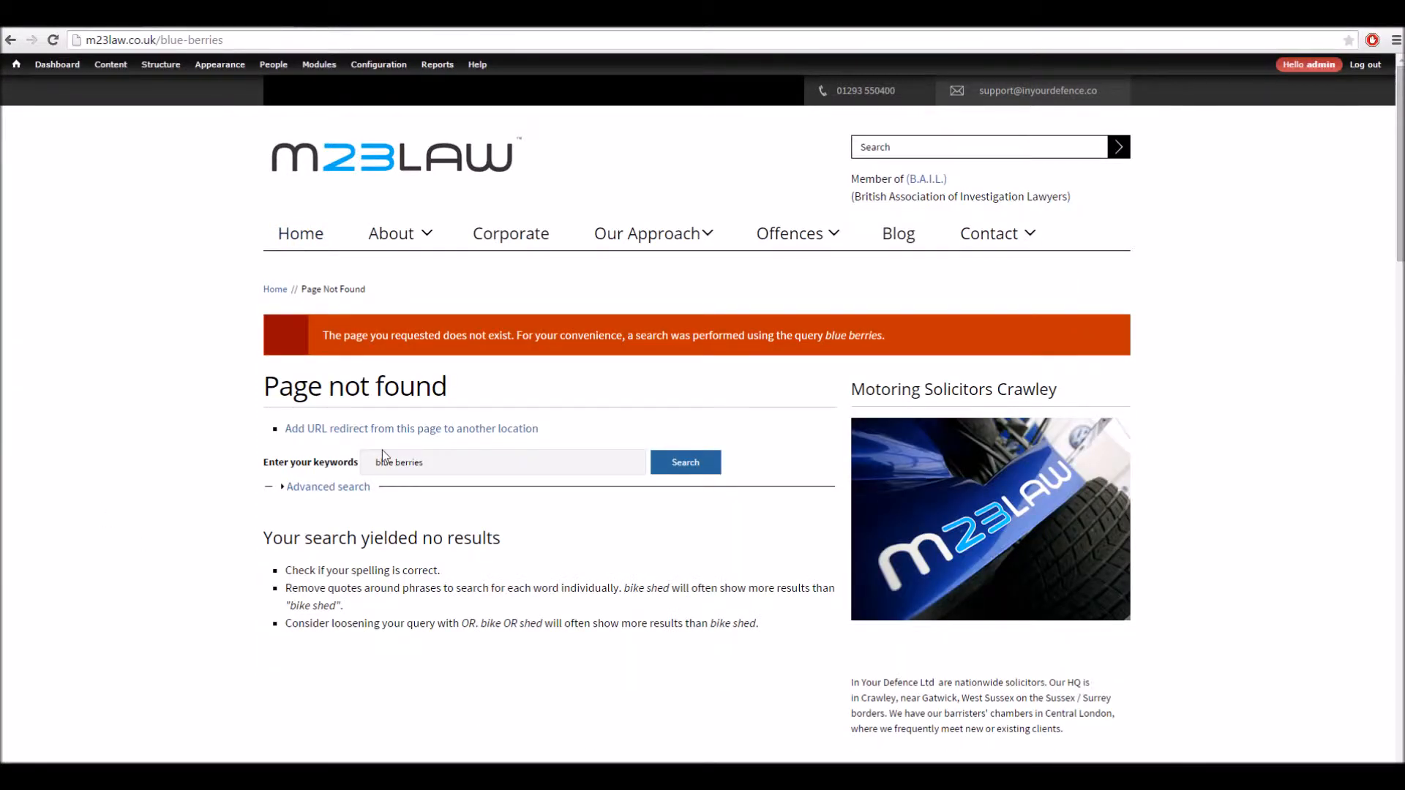
pyautogui.moveTo(412, 428)
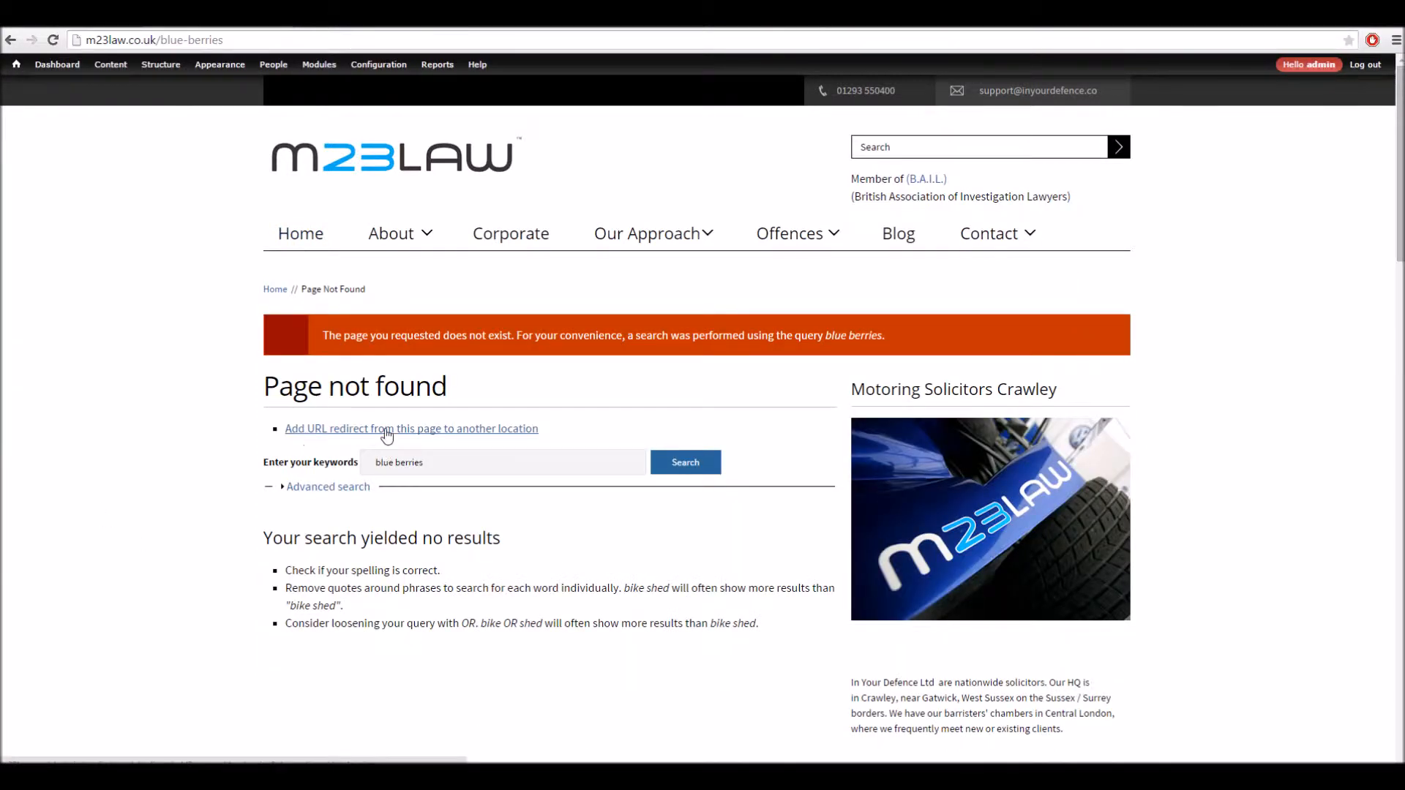
pyautogui.moveTo(356, 441)
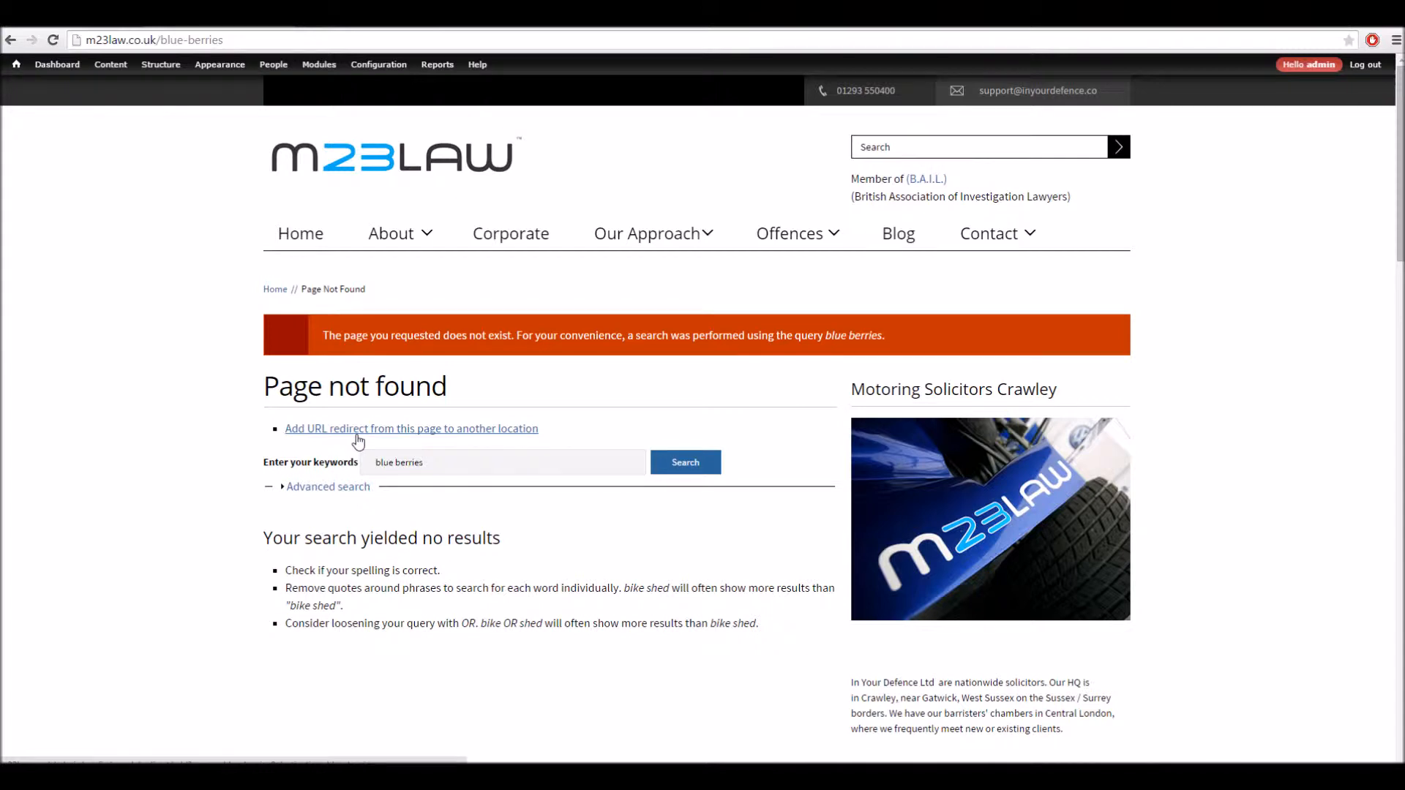
pyautogui.click(410, 428)
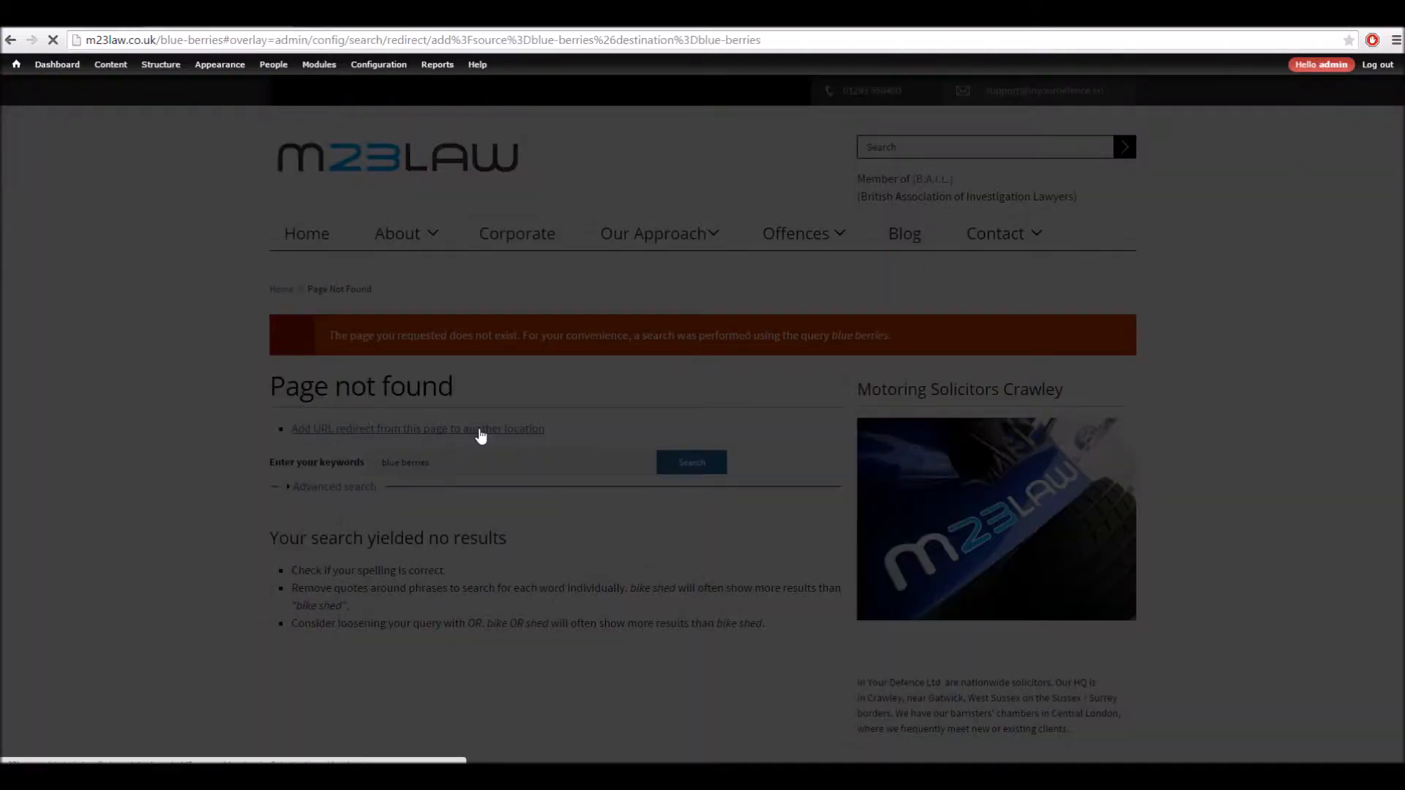
pyautogui.click(416, 428)
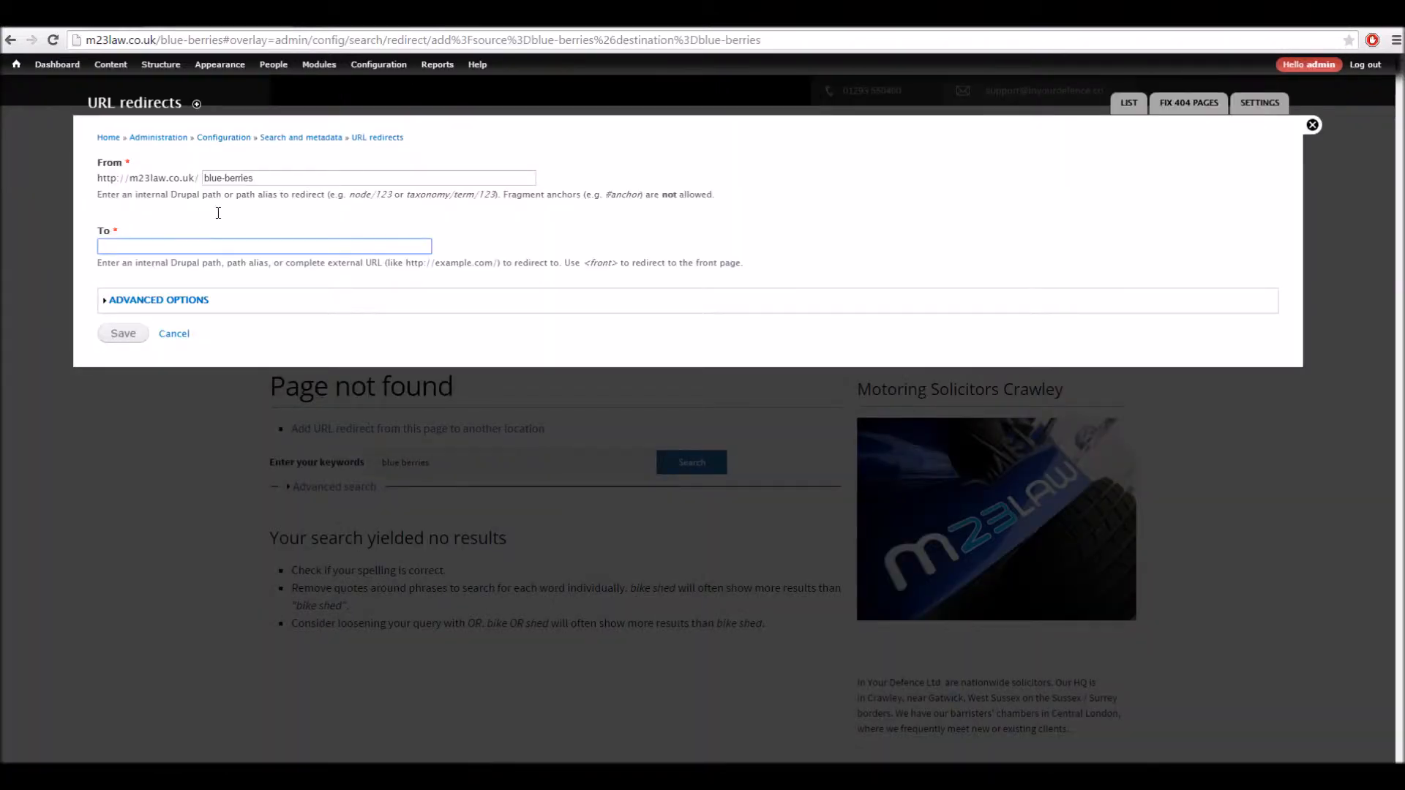
pyautogui.moveTo(174, 334)
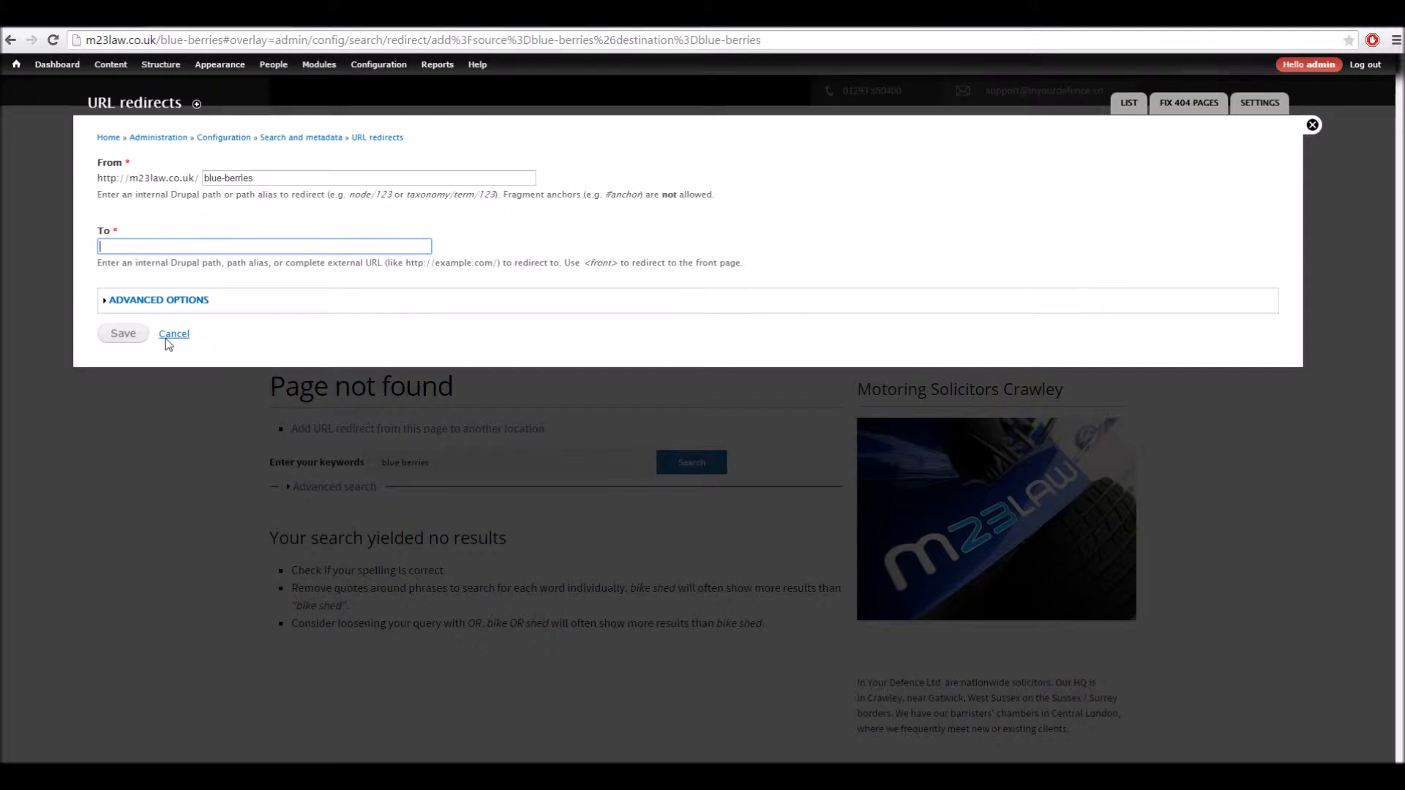
pyautogui.click(175, 334)
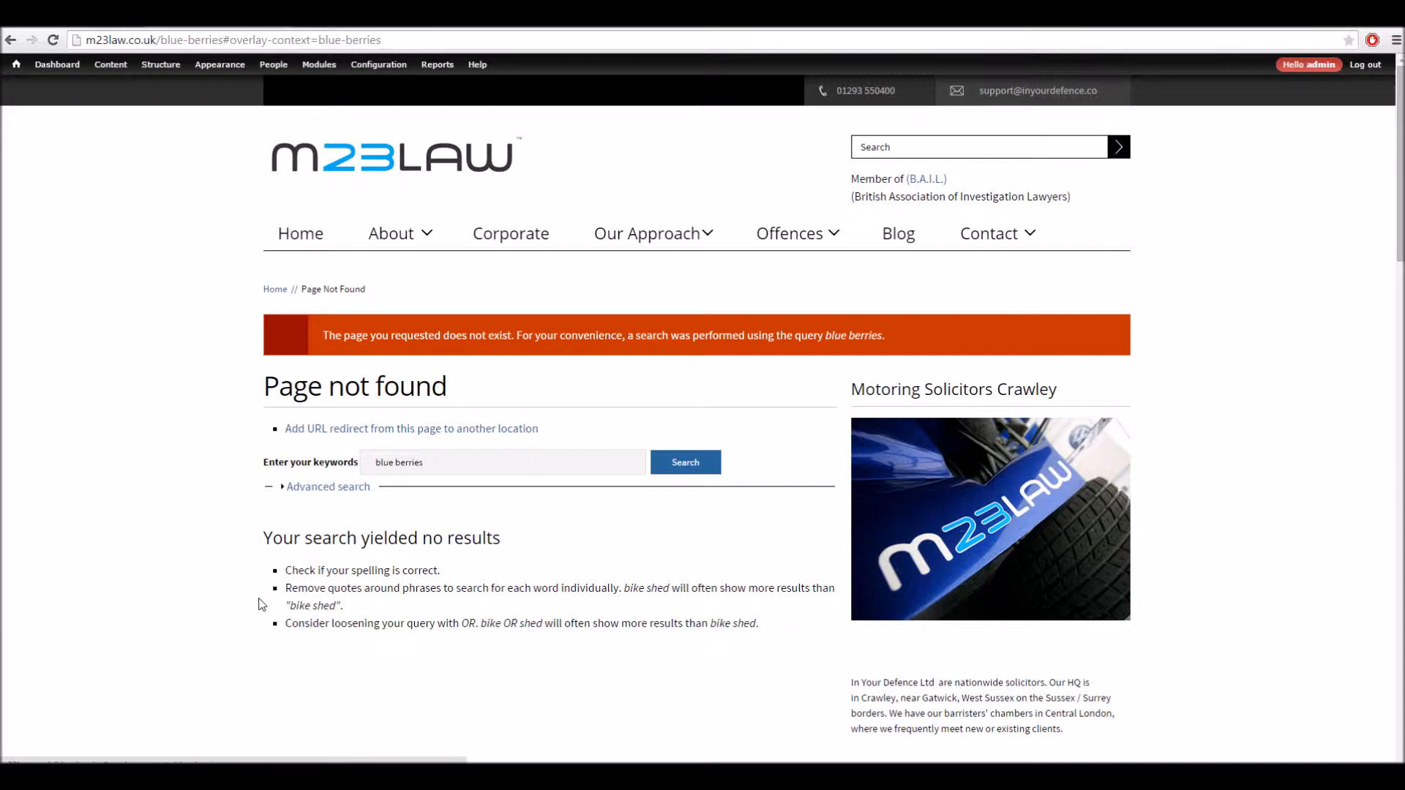
pyautogui.moveTo(267, 595)
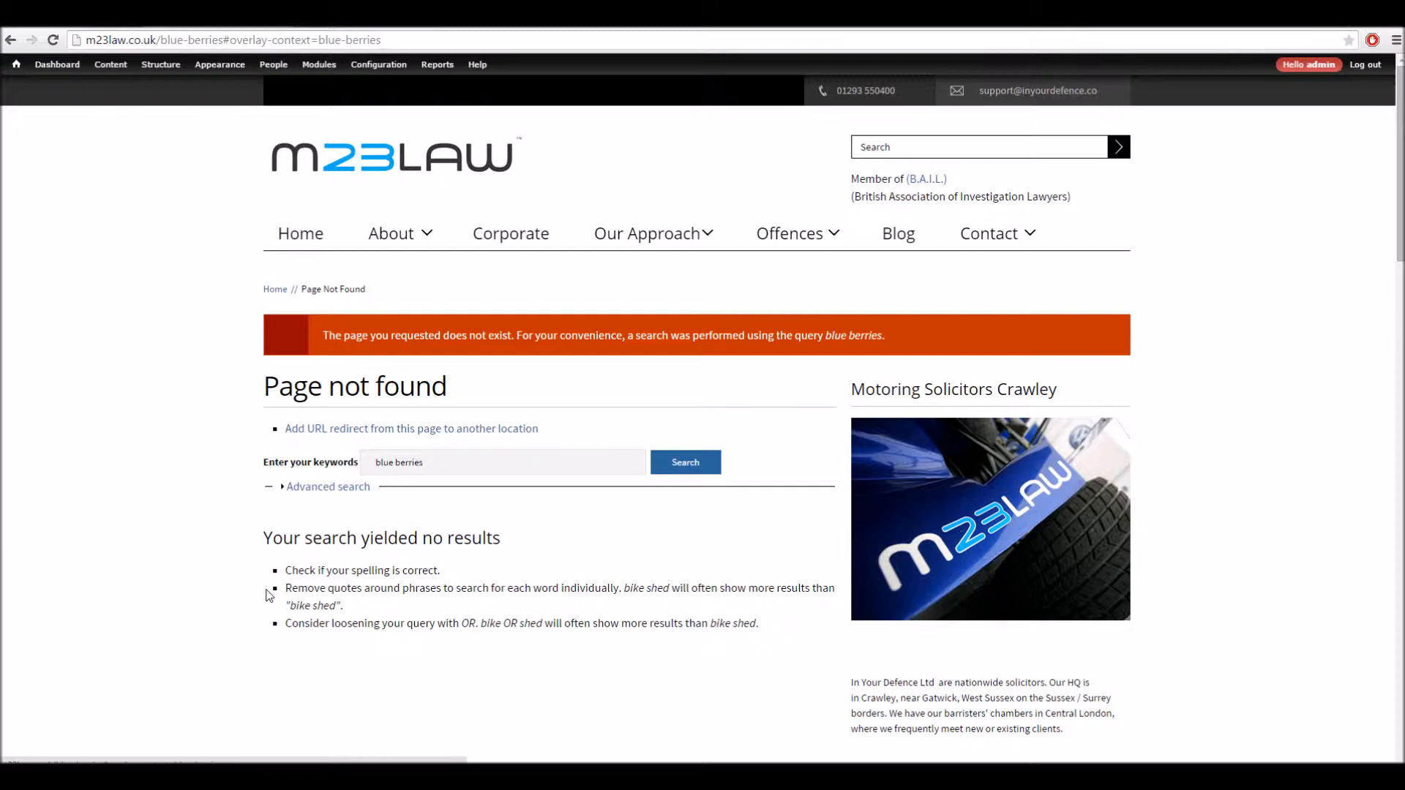
pyautogui.moveTo(179, 364)
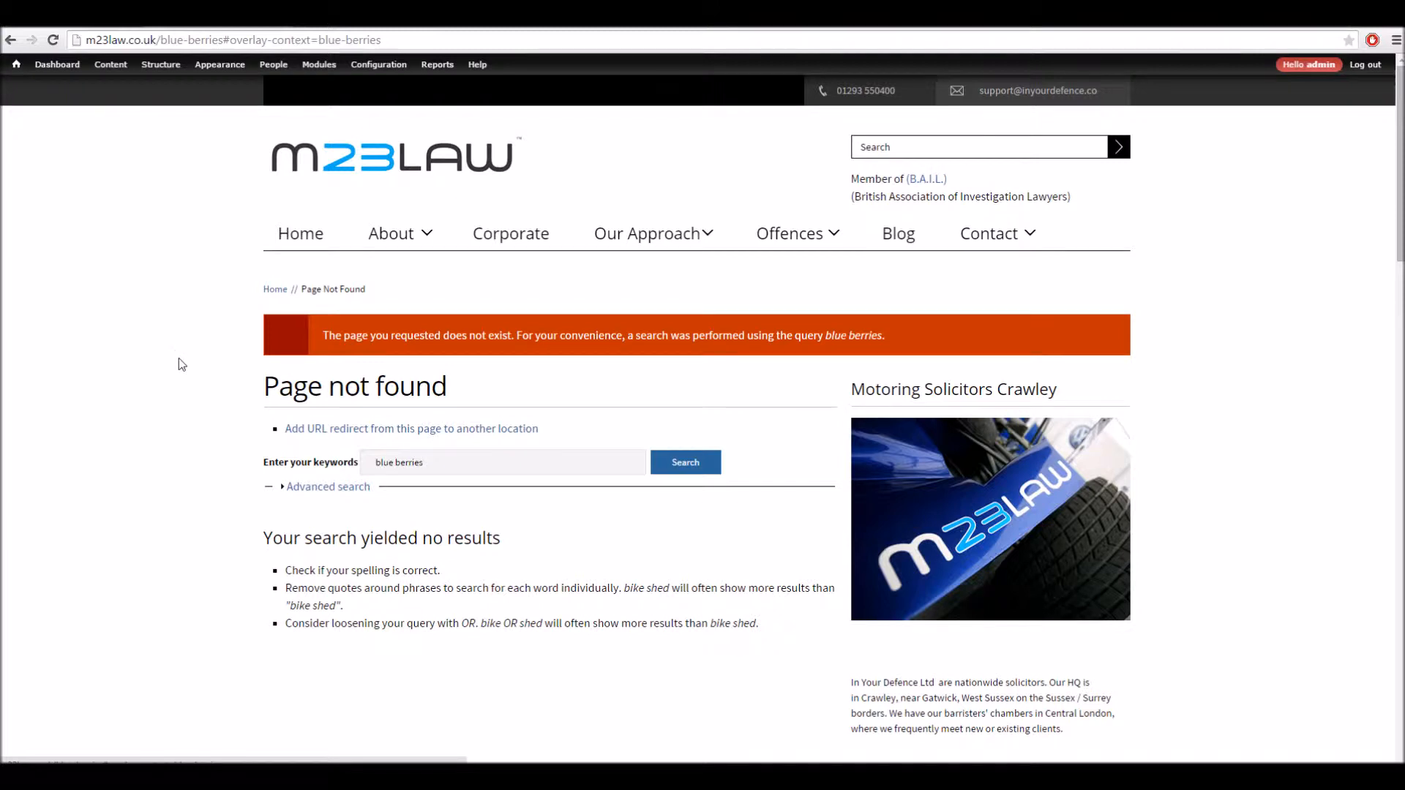
pyautogui.moveTo(408, 229)
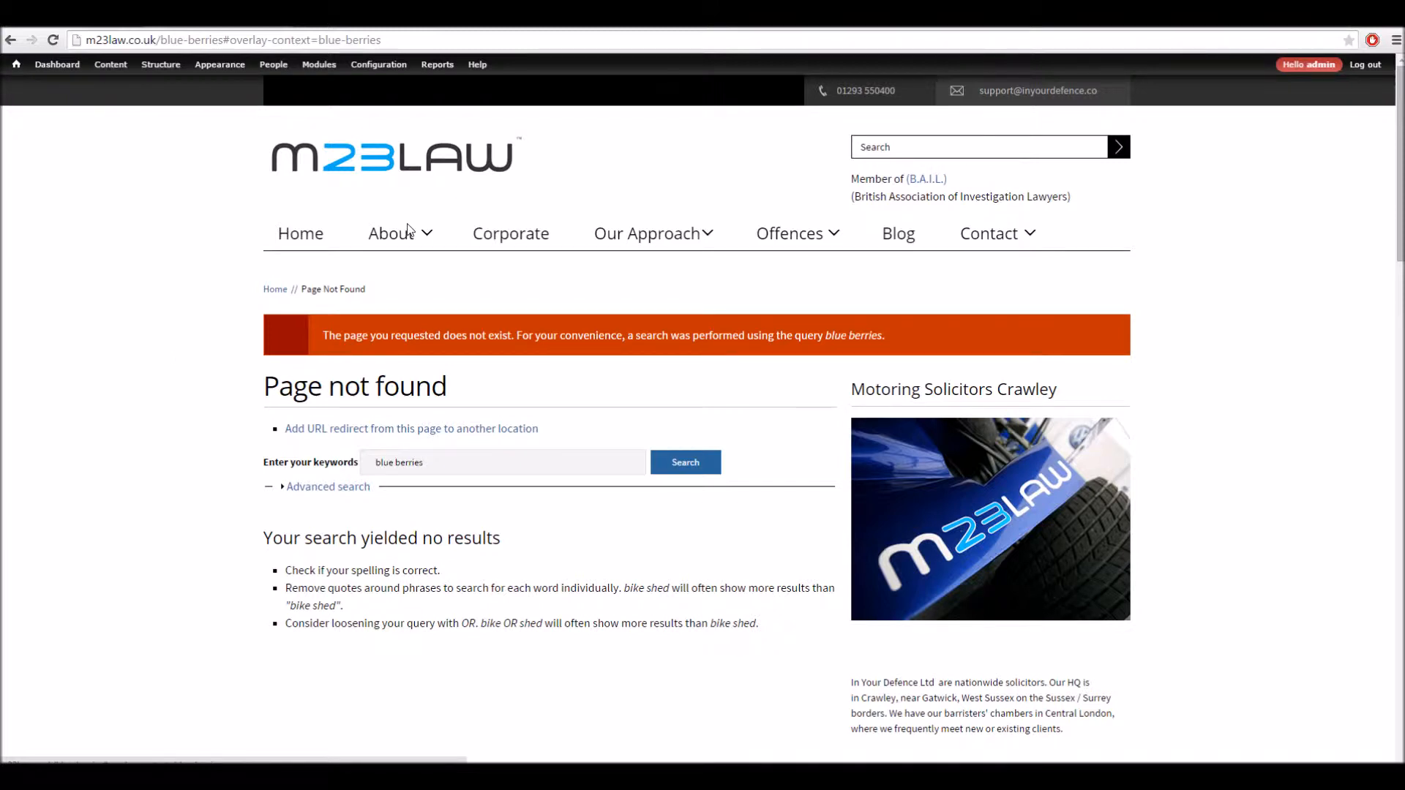
# Edit the About Us article, start adding a URL redirect to it, then cancel.
pyautogui.click(390, 233)
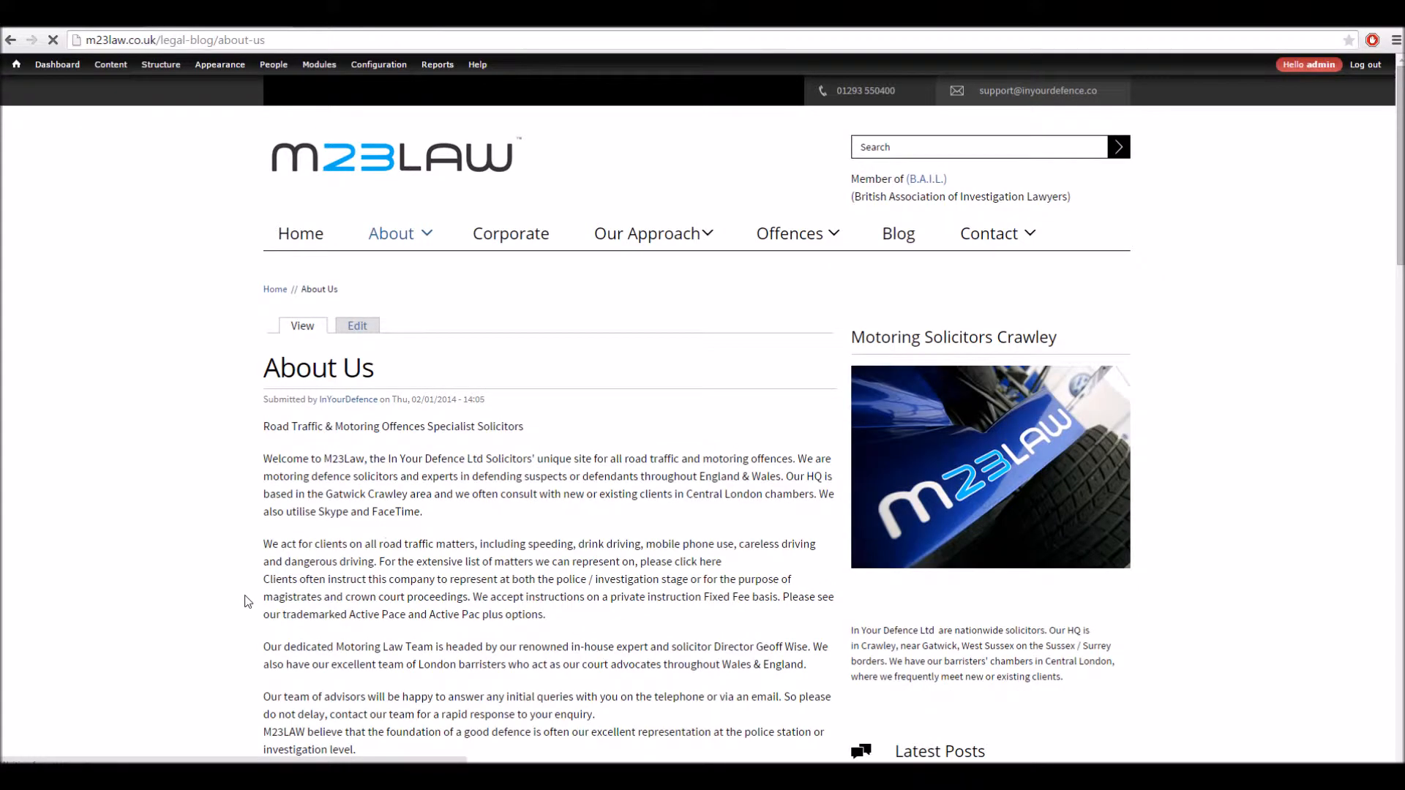
pyautogui.click(356, 325)
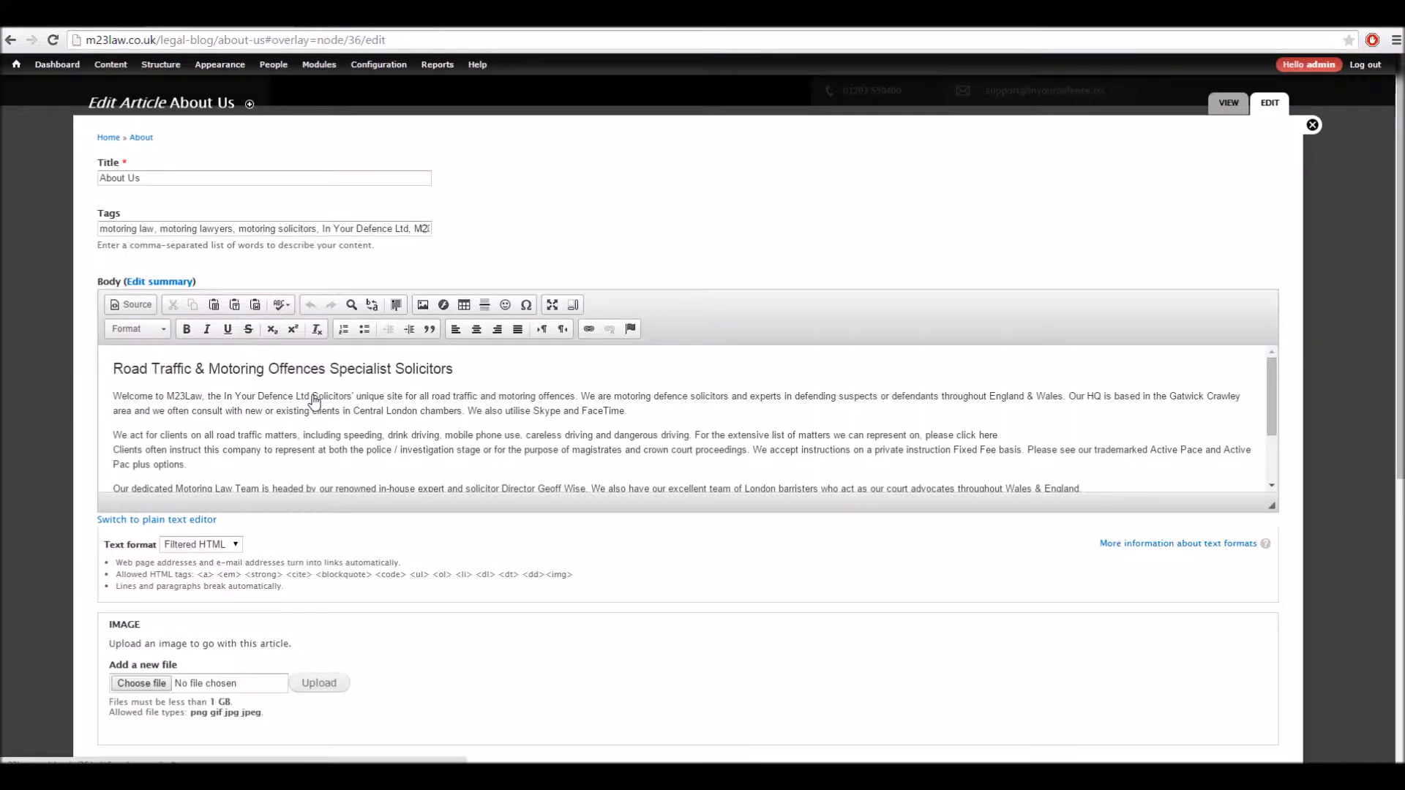
pyautogui.scroll(-3)
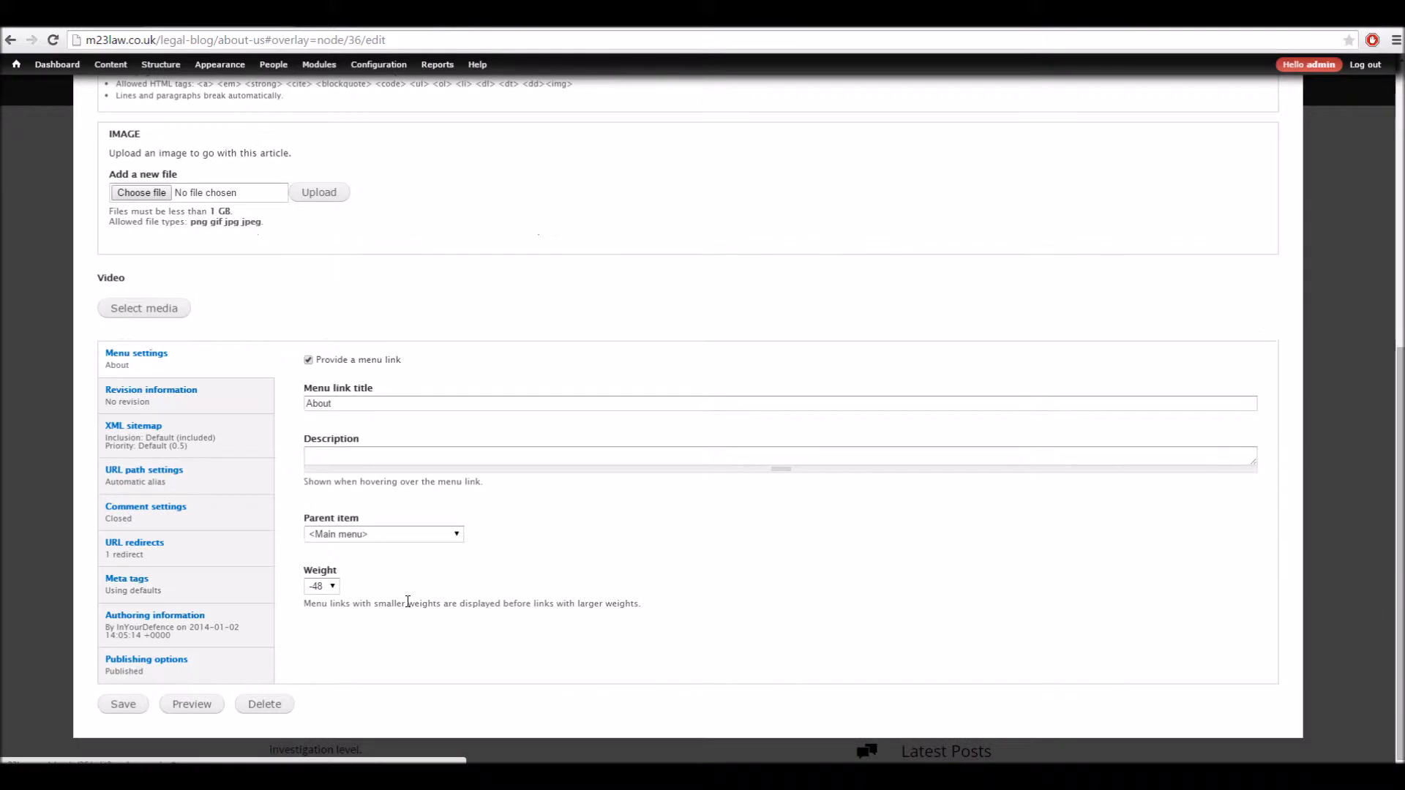
pyautogui.click(135, 542)
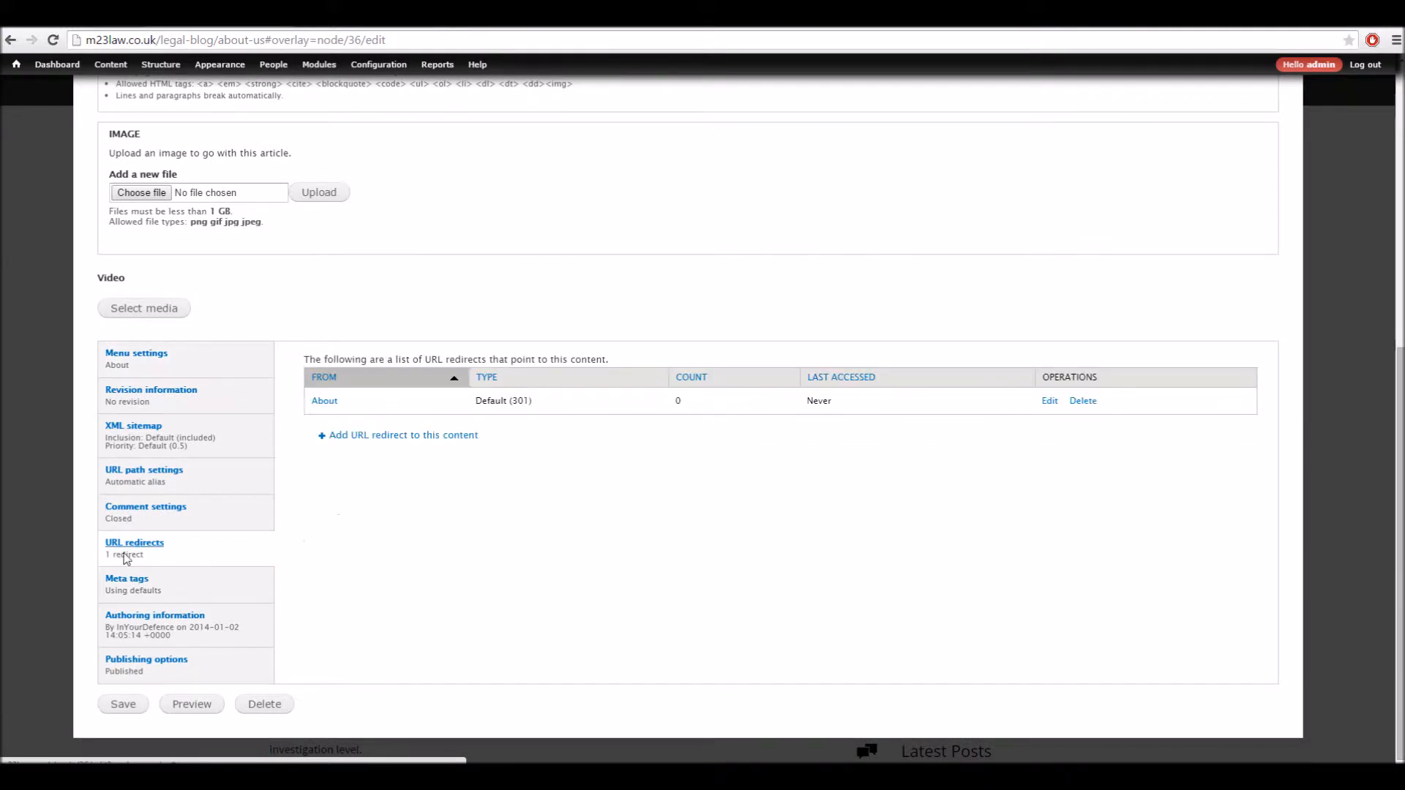
pyautogui.moveTo(316, 514)
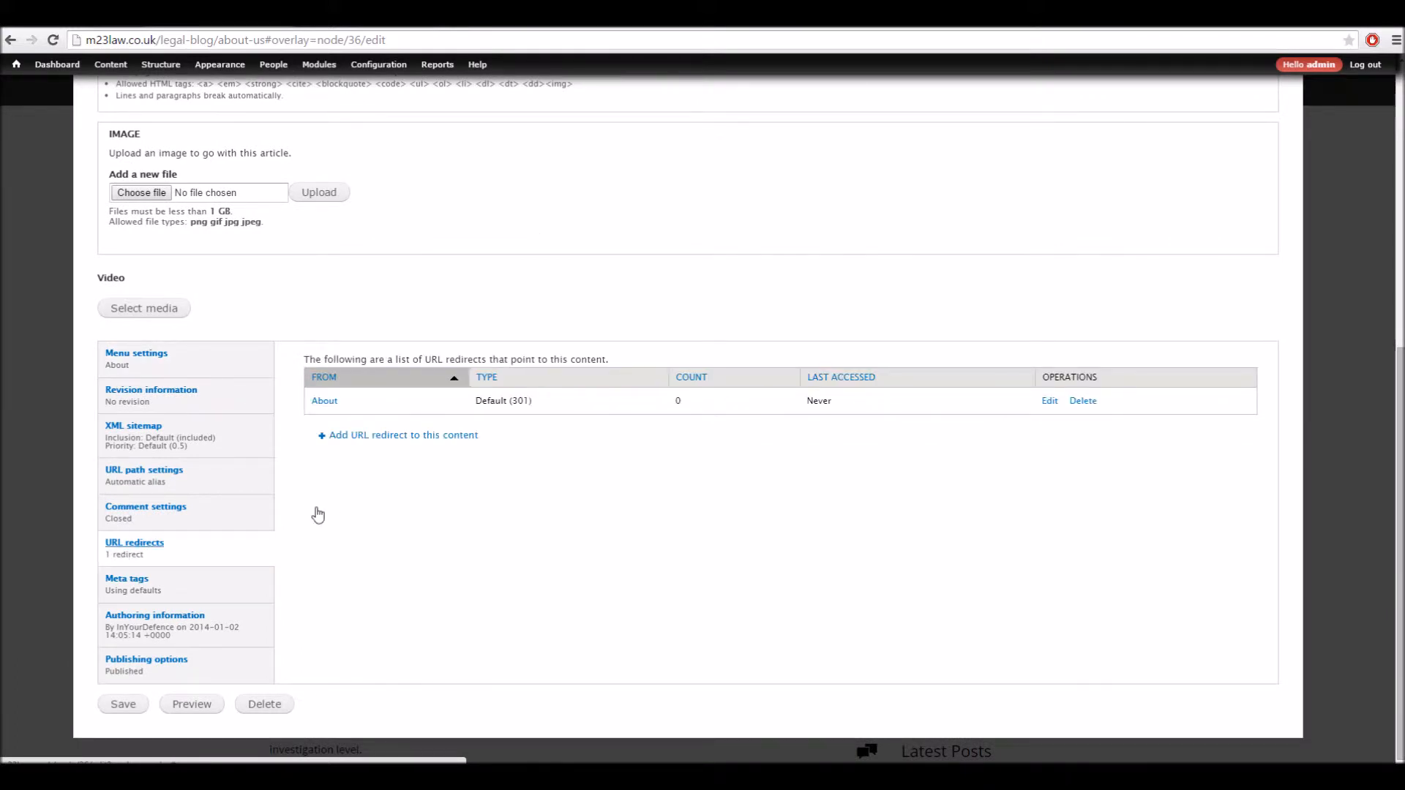
pyautogui.click(403, 434)
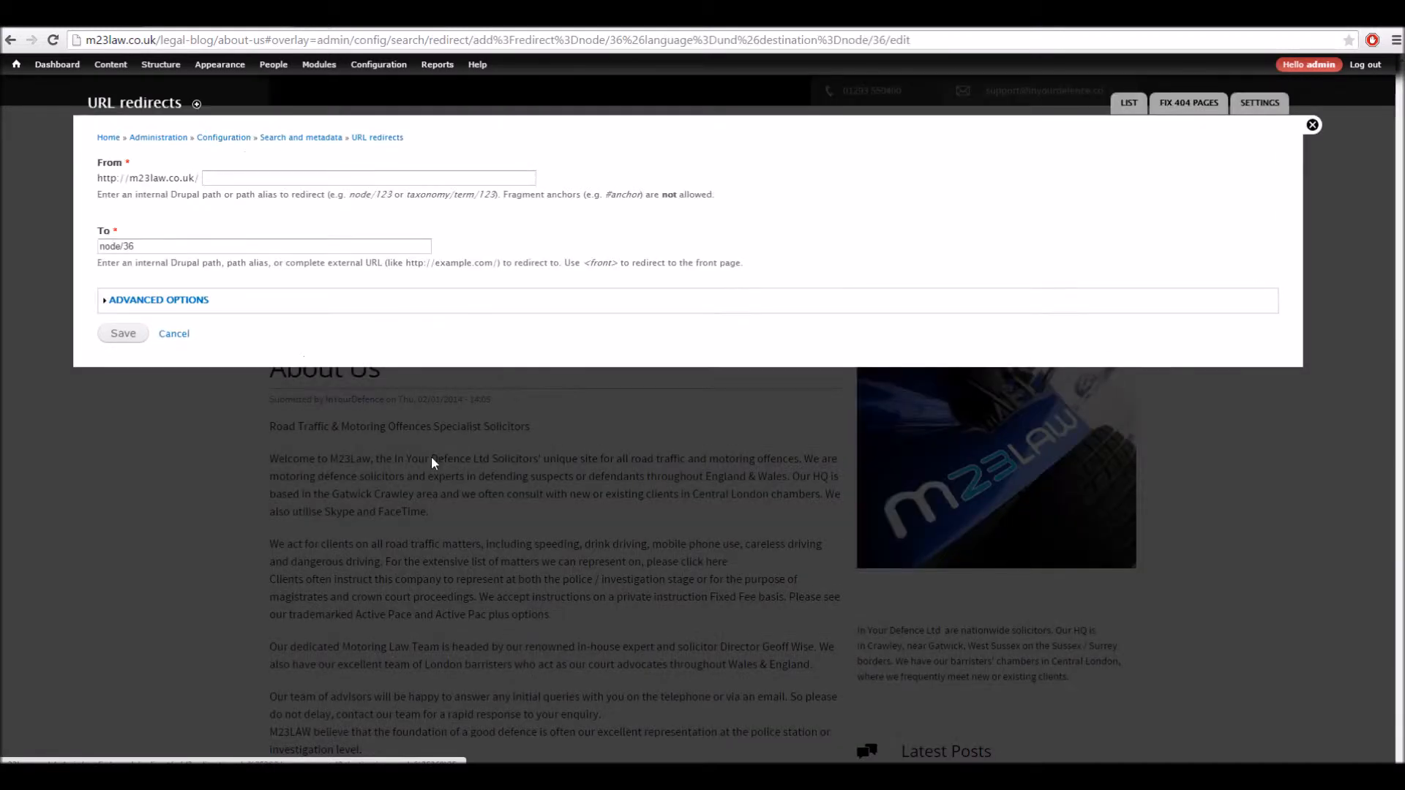
pyautogui.moveTo(278, 322)
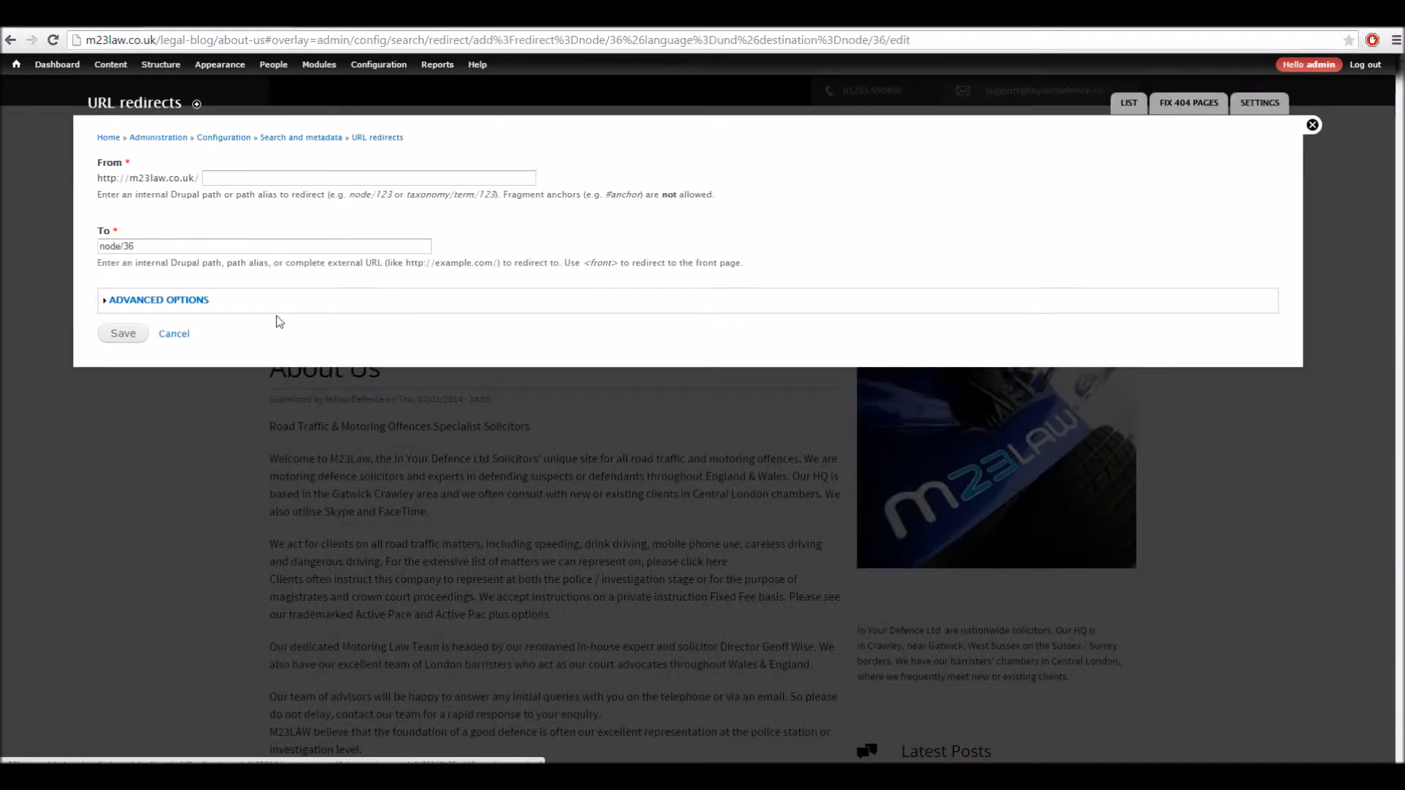
pyautogui.click(367, 177)
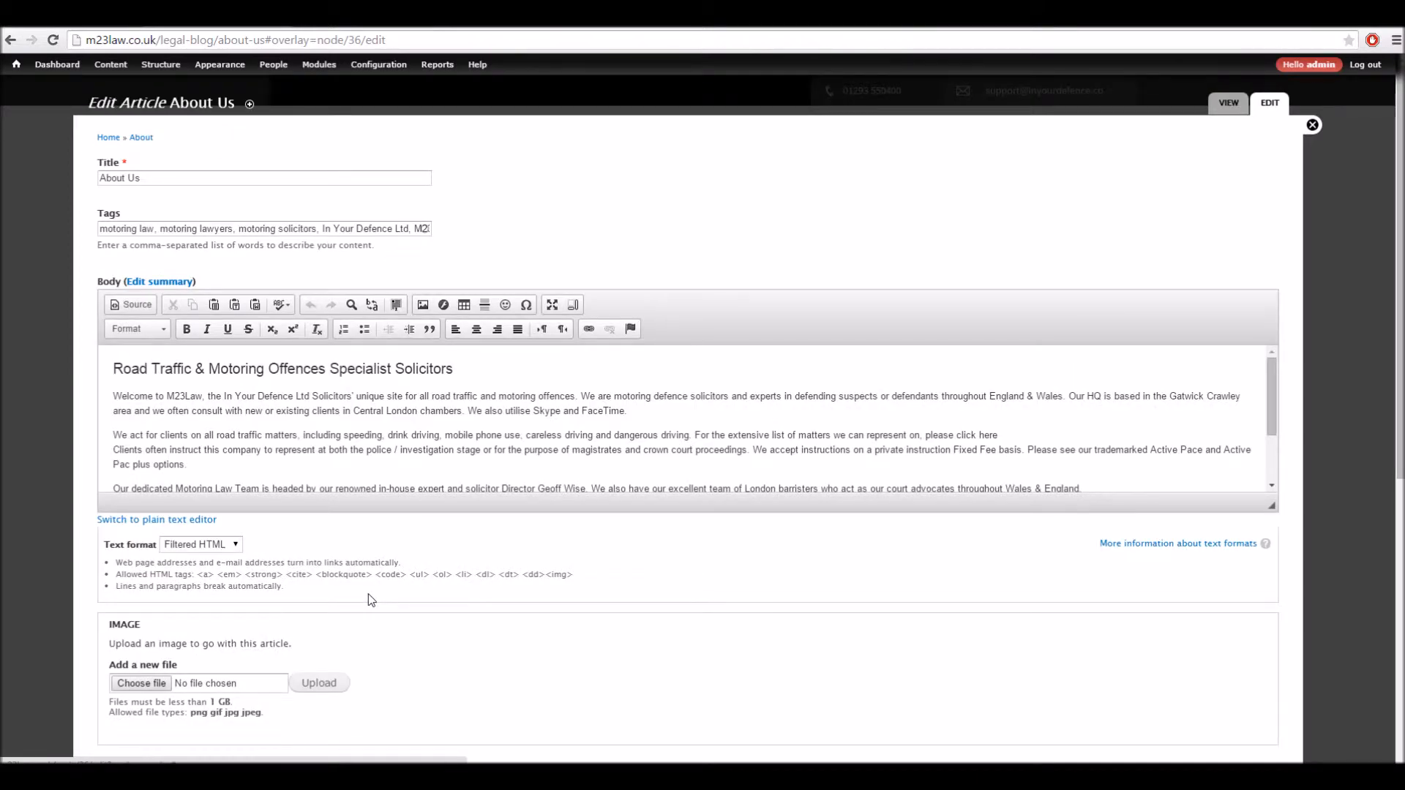
# Review the About Us article's URL alias settings, then close the edit form unsaved.
pyautogui.scroll(-3)
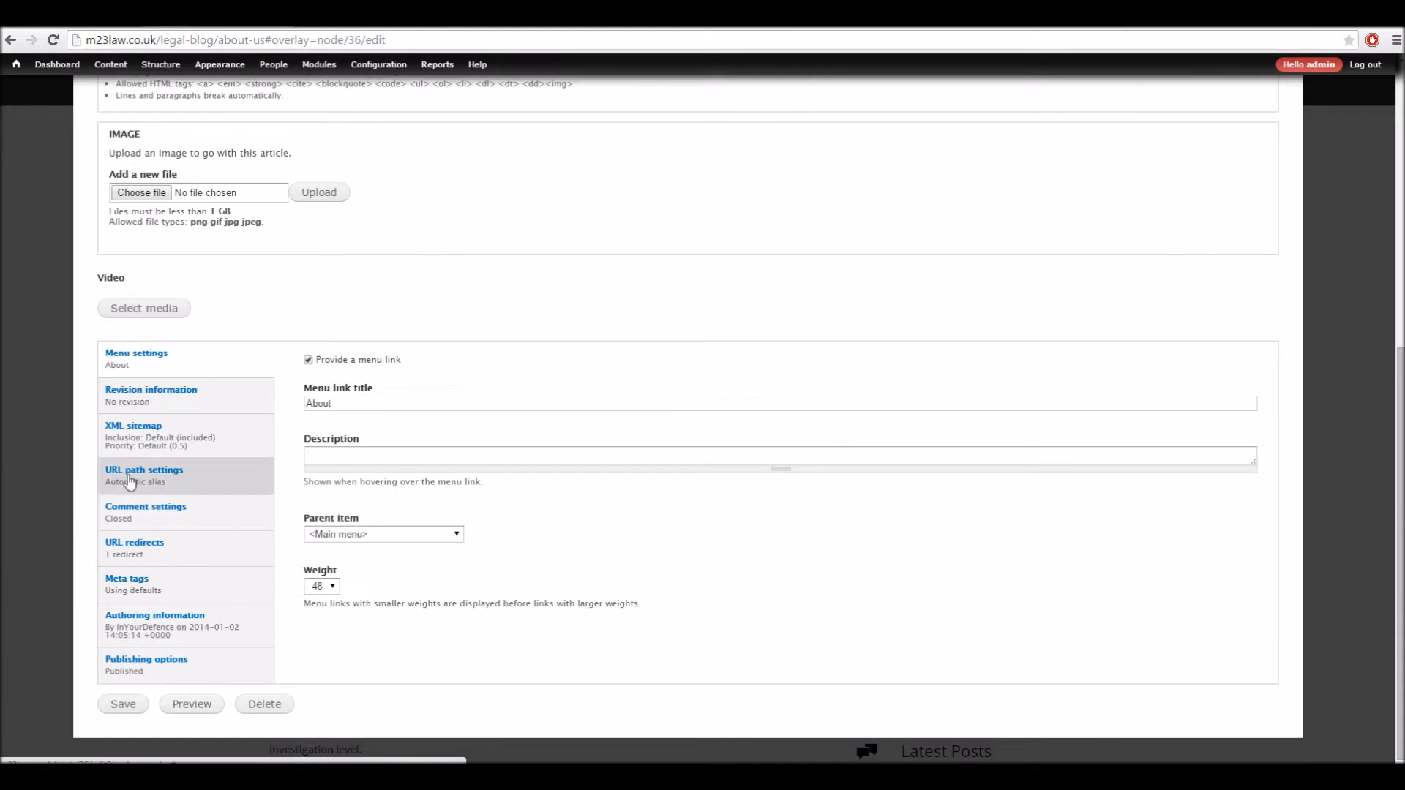
pyautogui.click(144, 470)
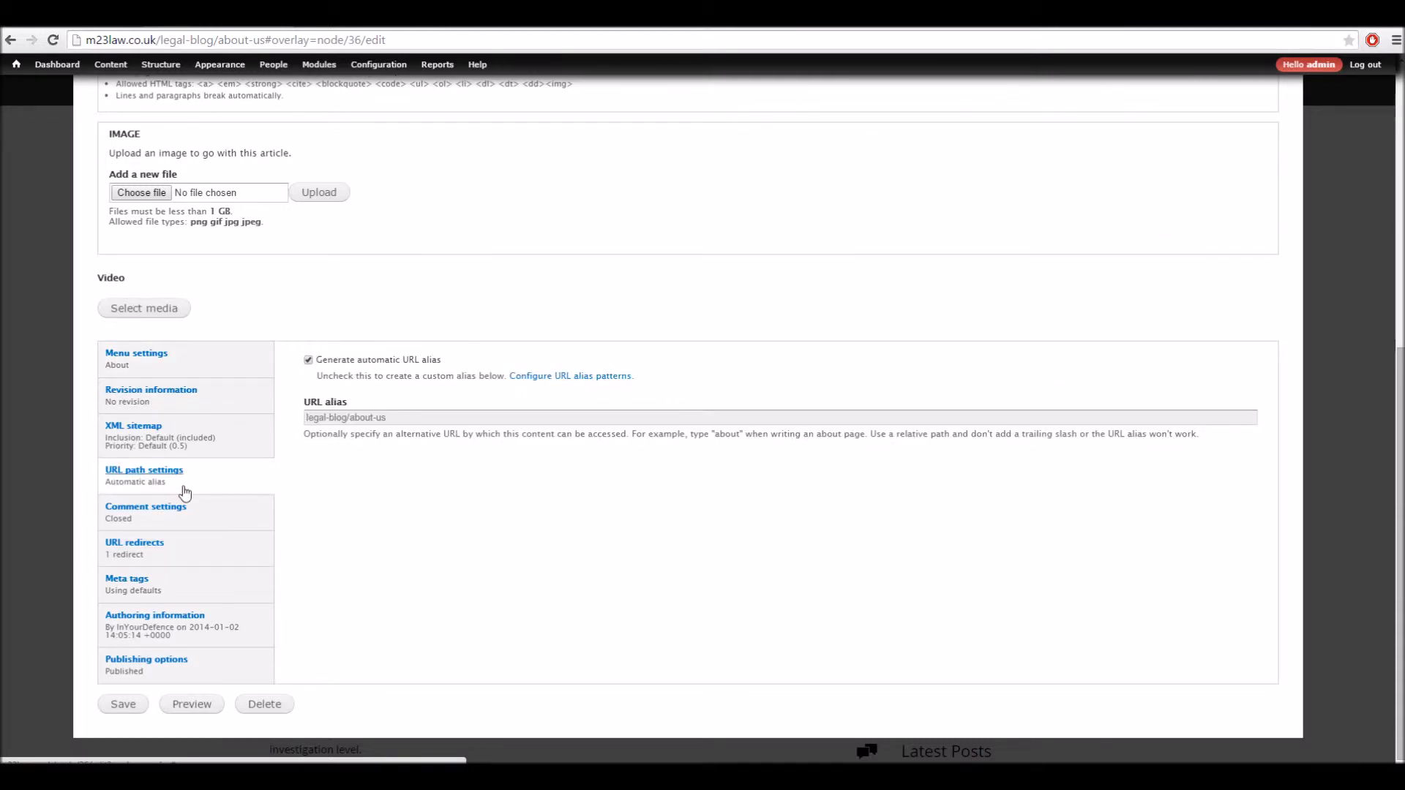
pyautogui.moveTo(417, 424)
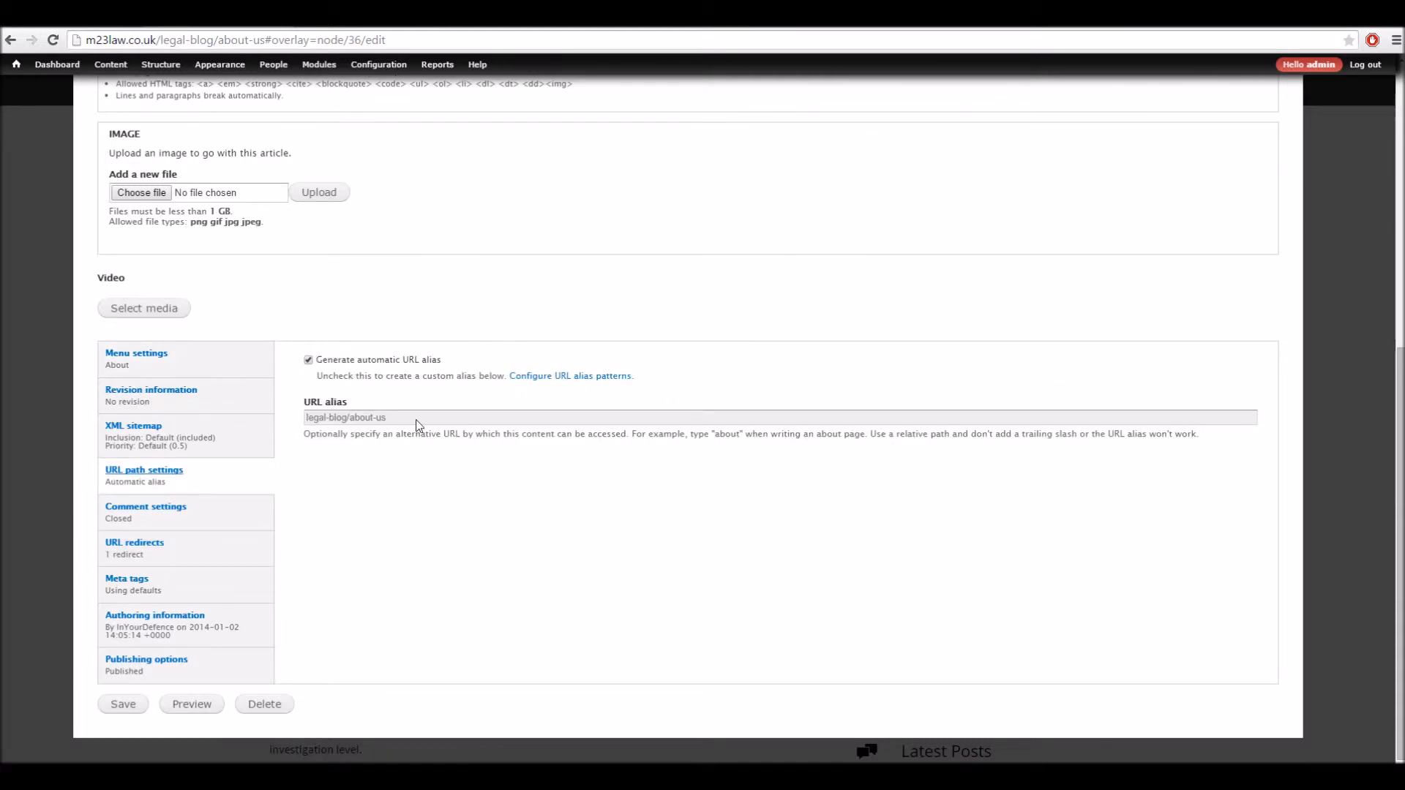
pyautogui.scroll(3)
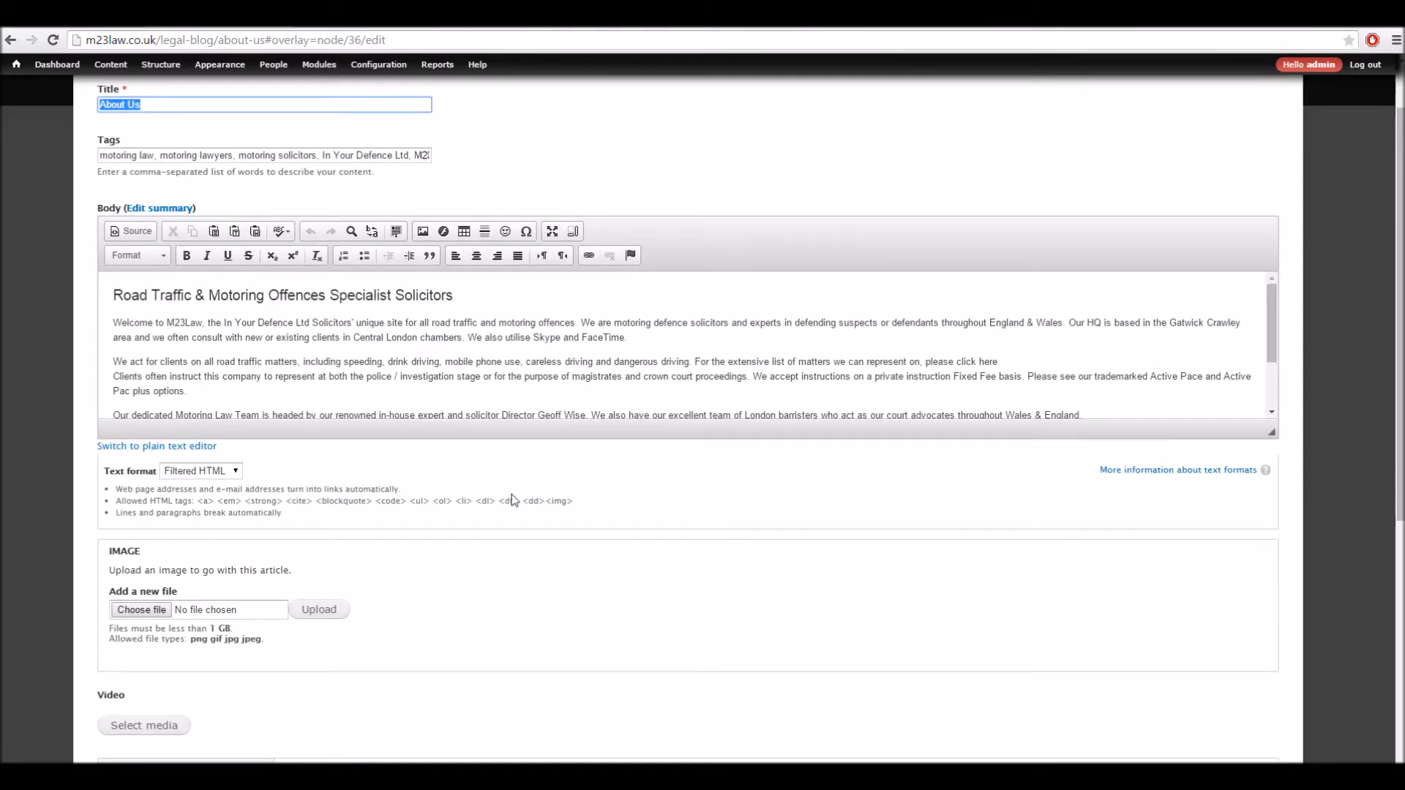
pyautogui.scroll(-3)
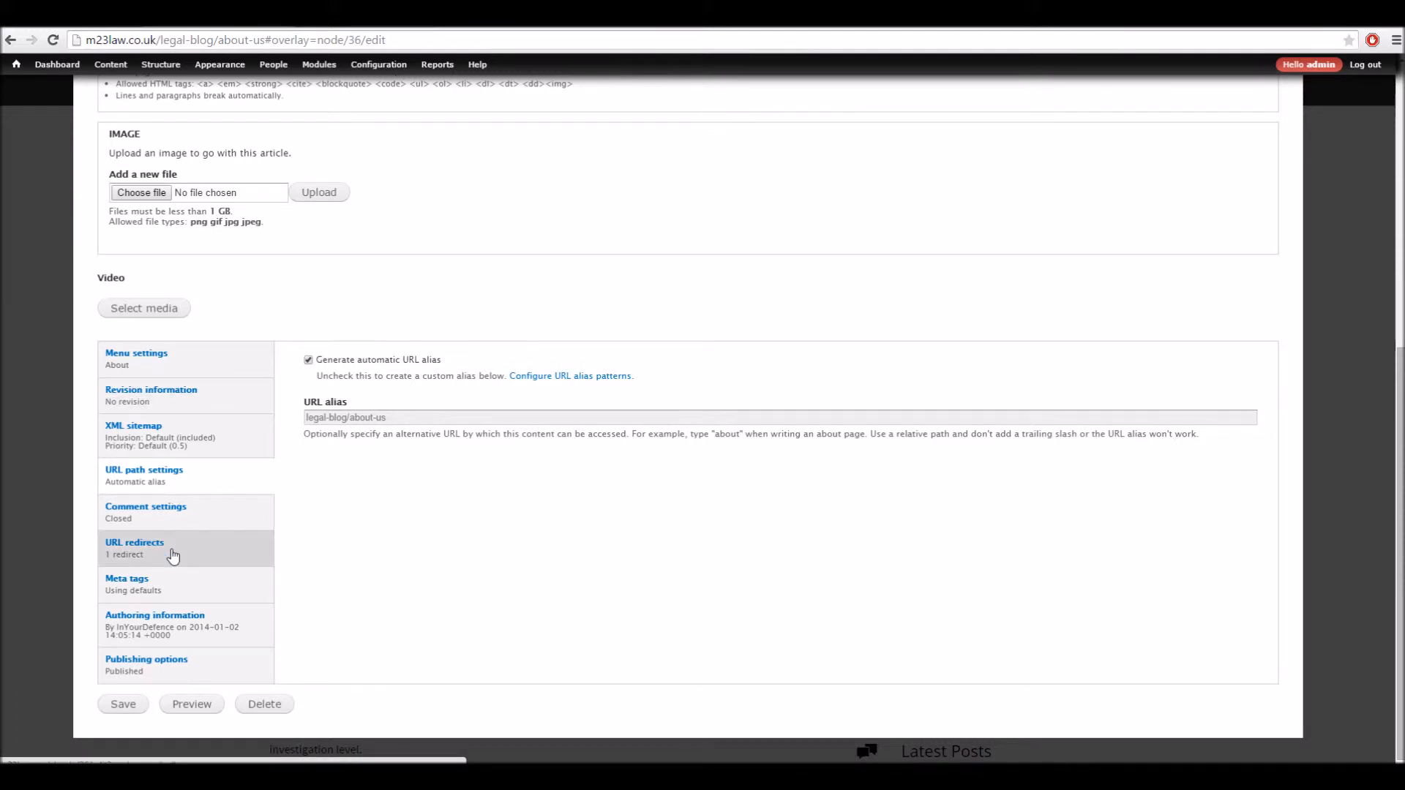
pyautogui.moveTo(315, 453)
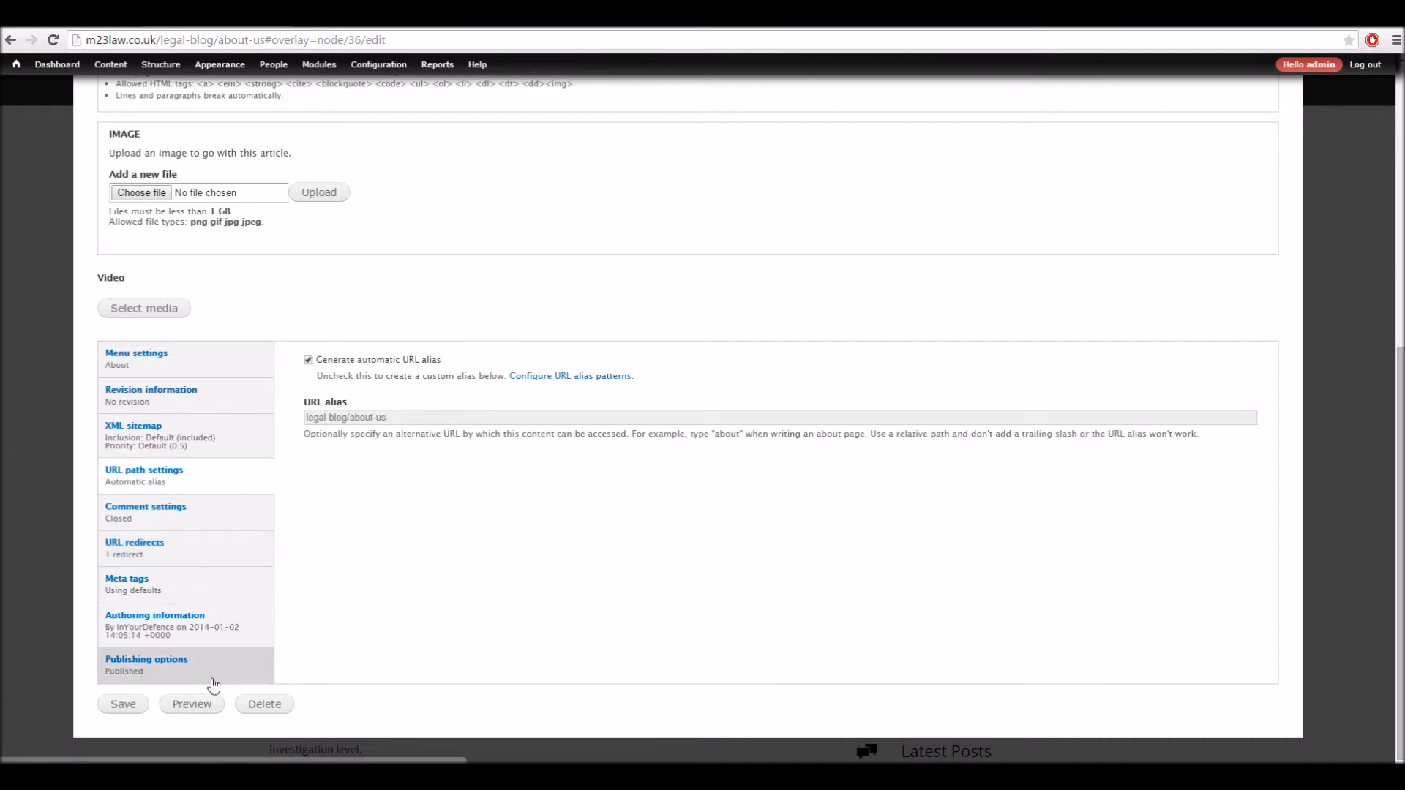
pyautogui.scroll(3)
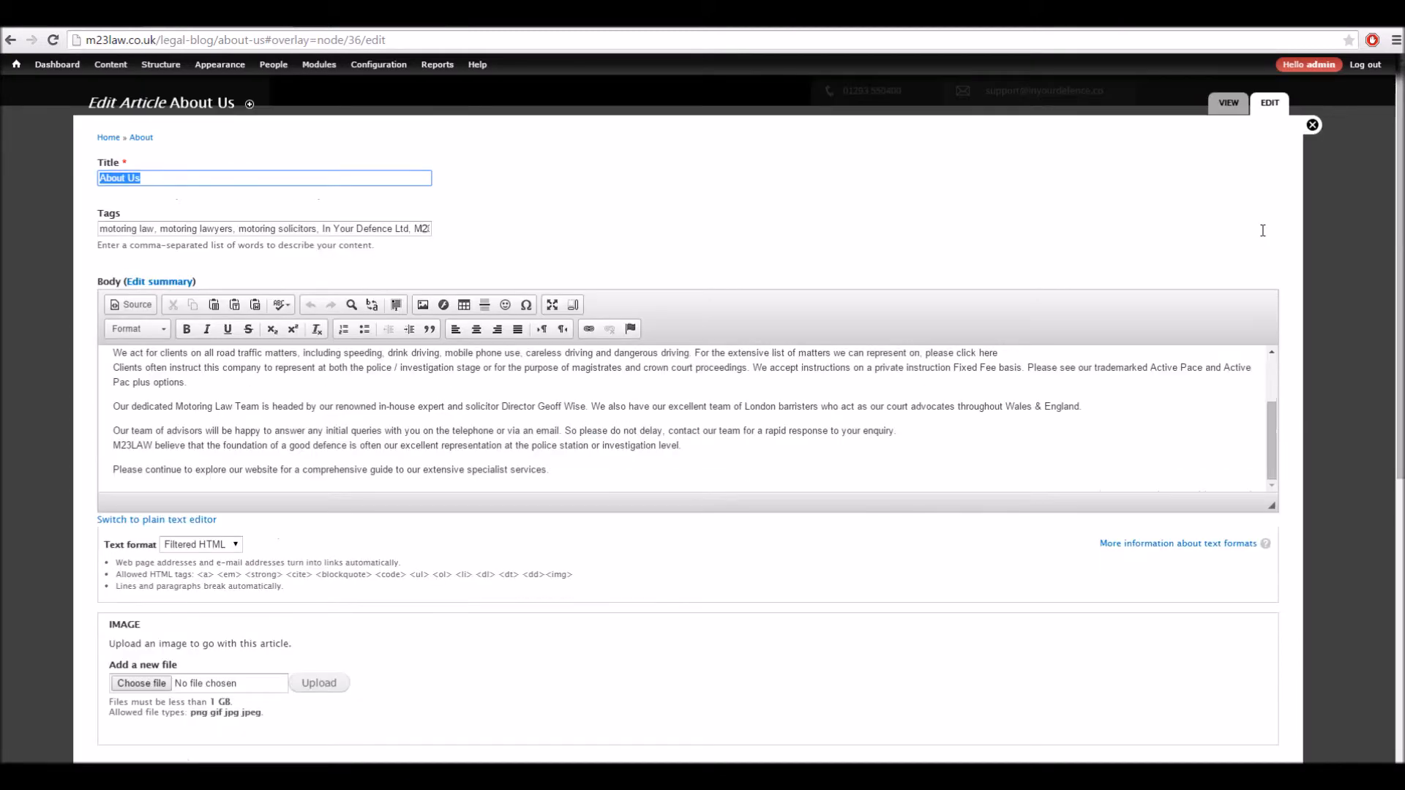
pyautogui.moveTo(1312, 124)
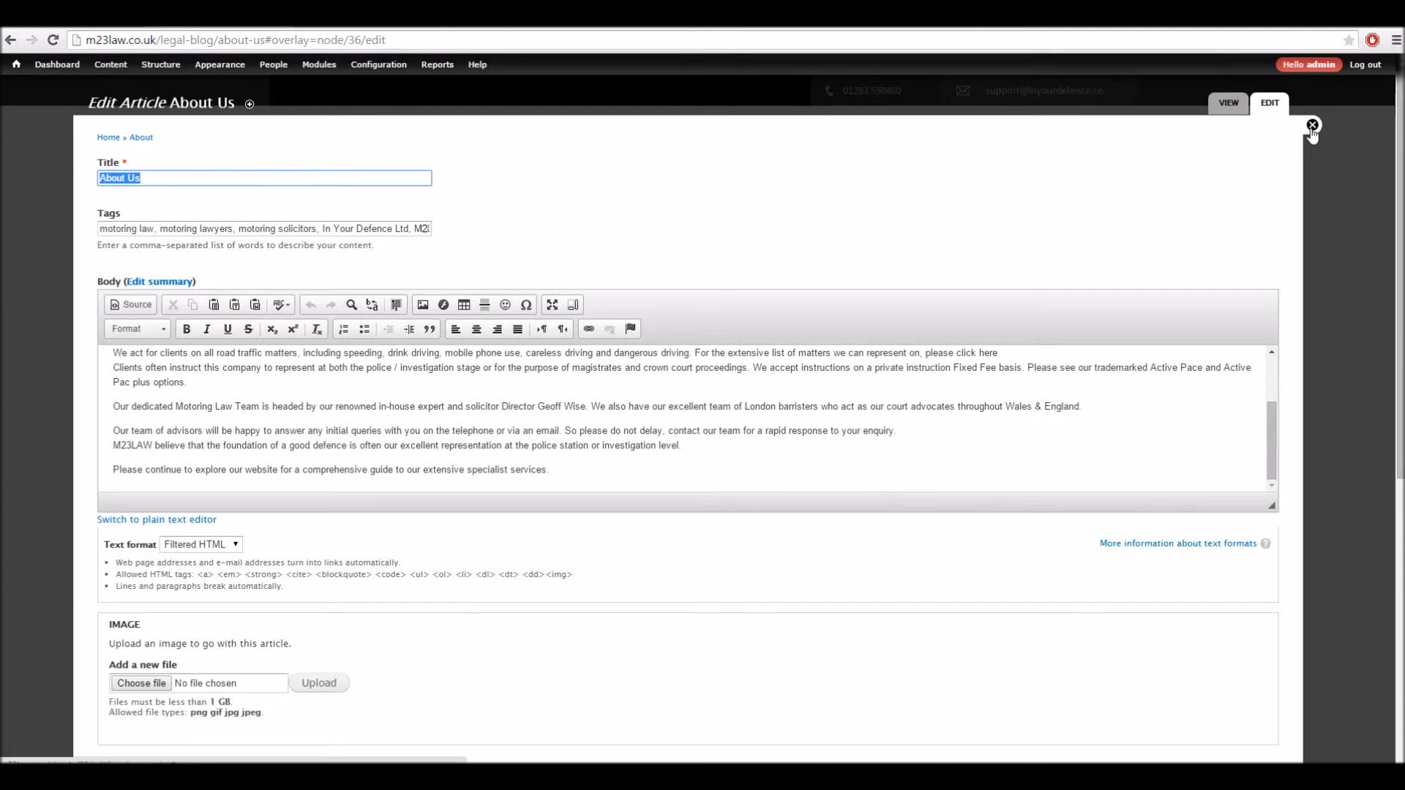
pyautogui.click(1312, 125)
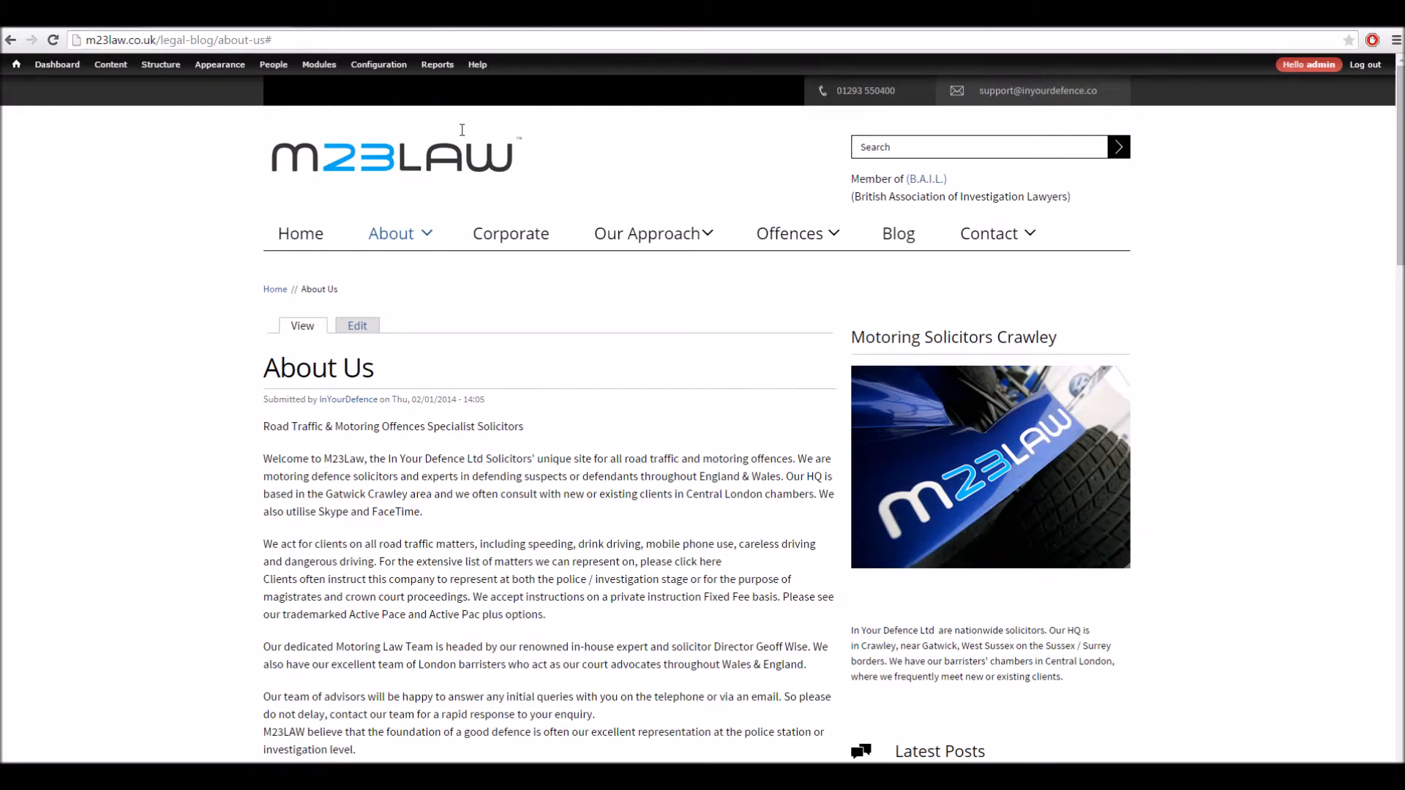
# Go from Reports to the Fix 404 pages list under URL redirects.
pyautogui.click(438, 63)
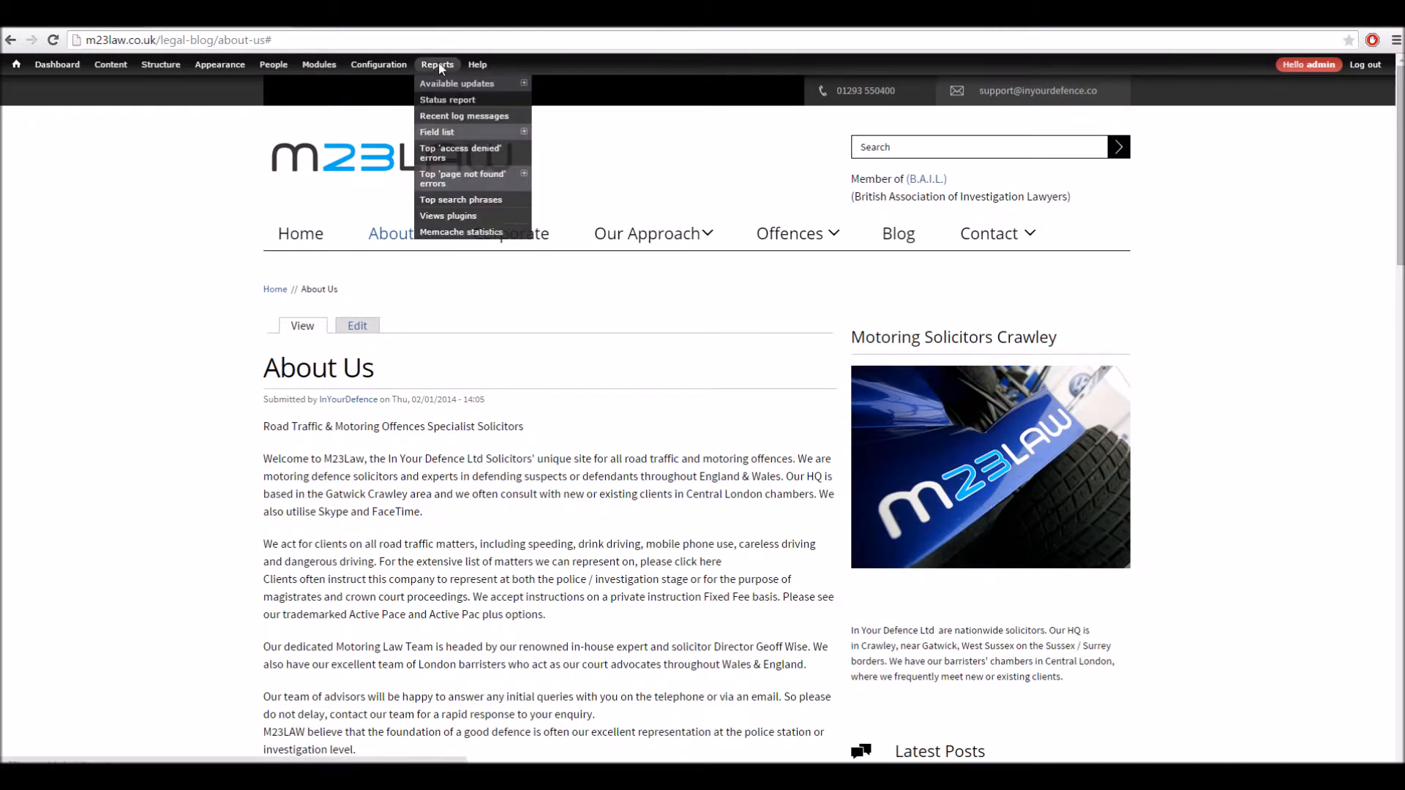
pyautogui.moveTo(462, 178)
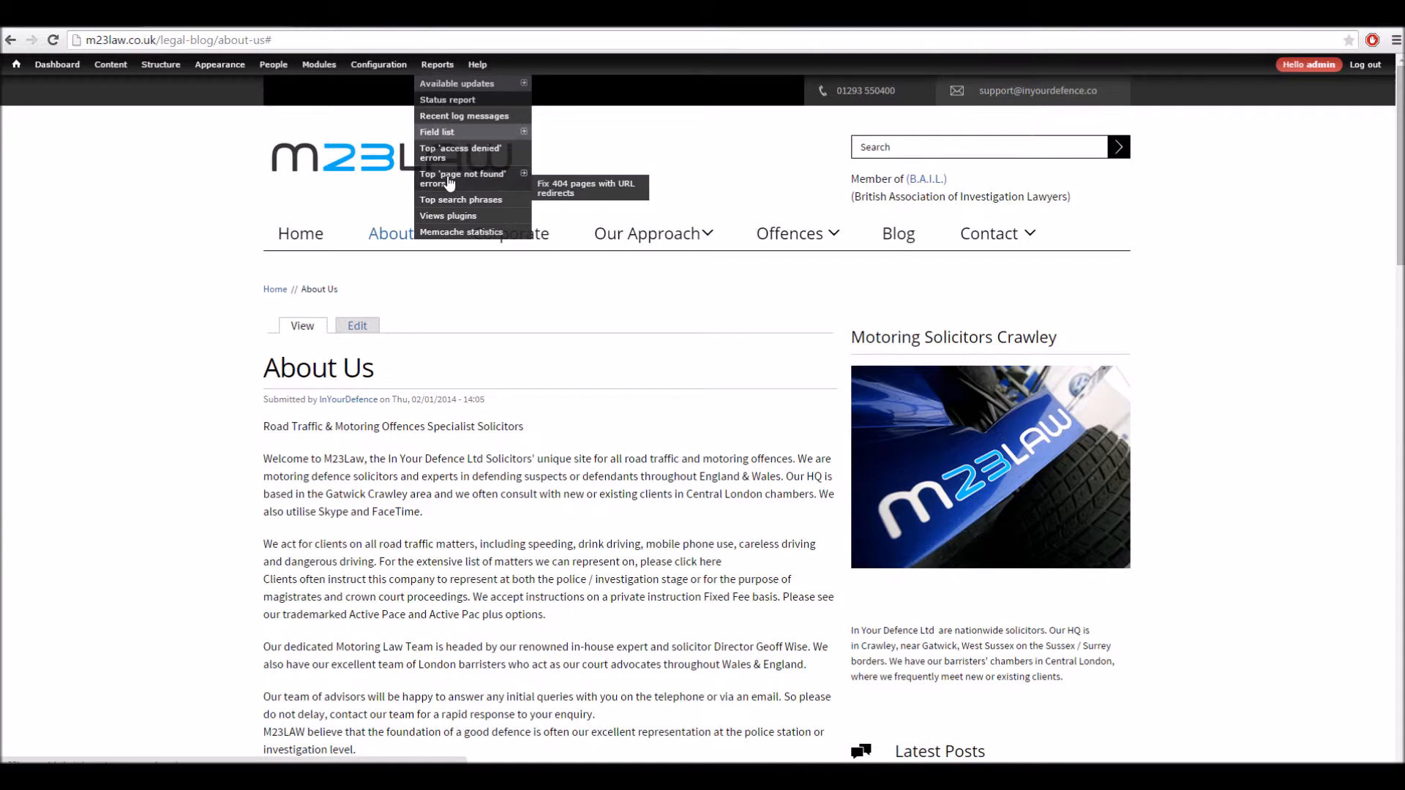
pyautogui.moveTo(612, 192)
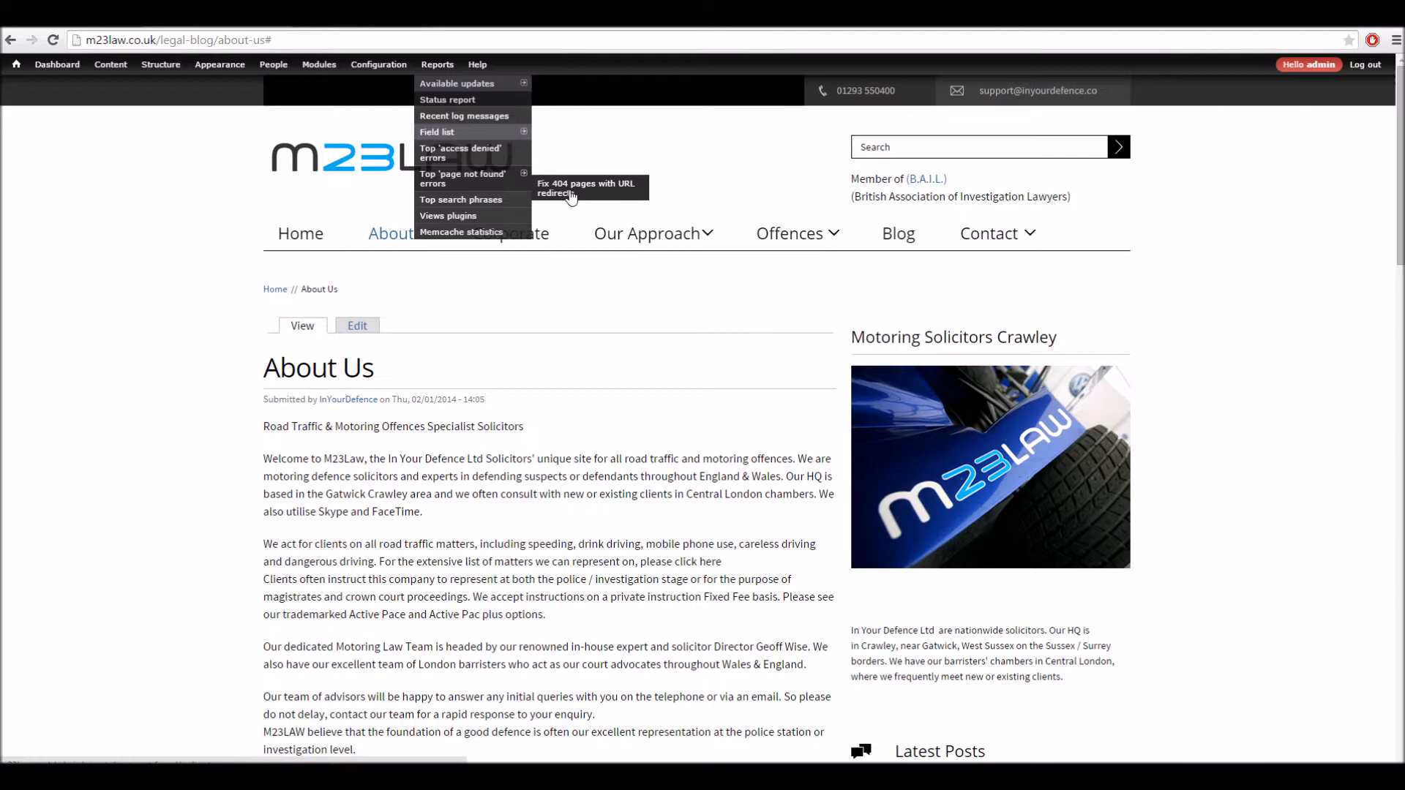
pyautogui.click(584, 188)
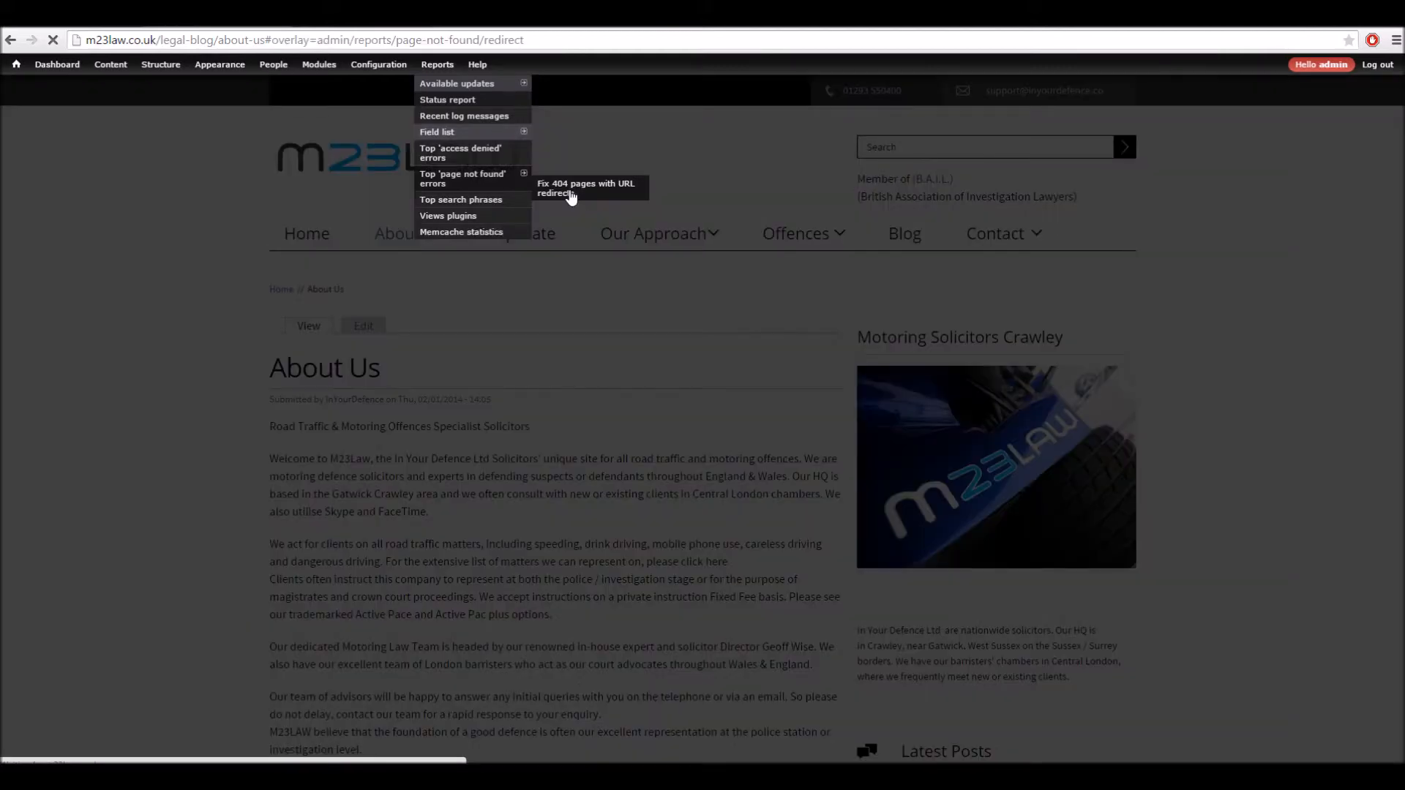
pyautogui.click(585, 188)
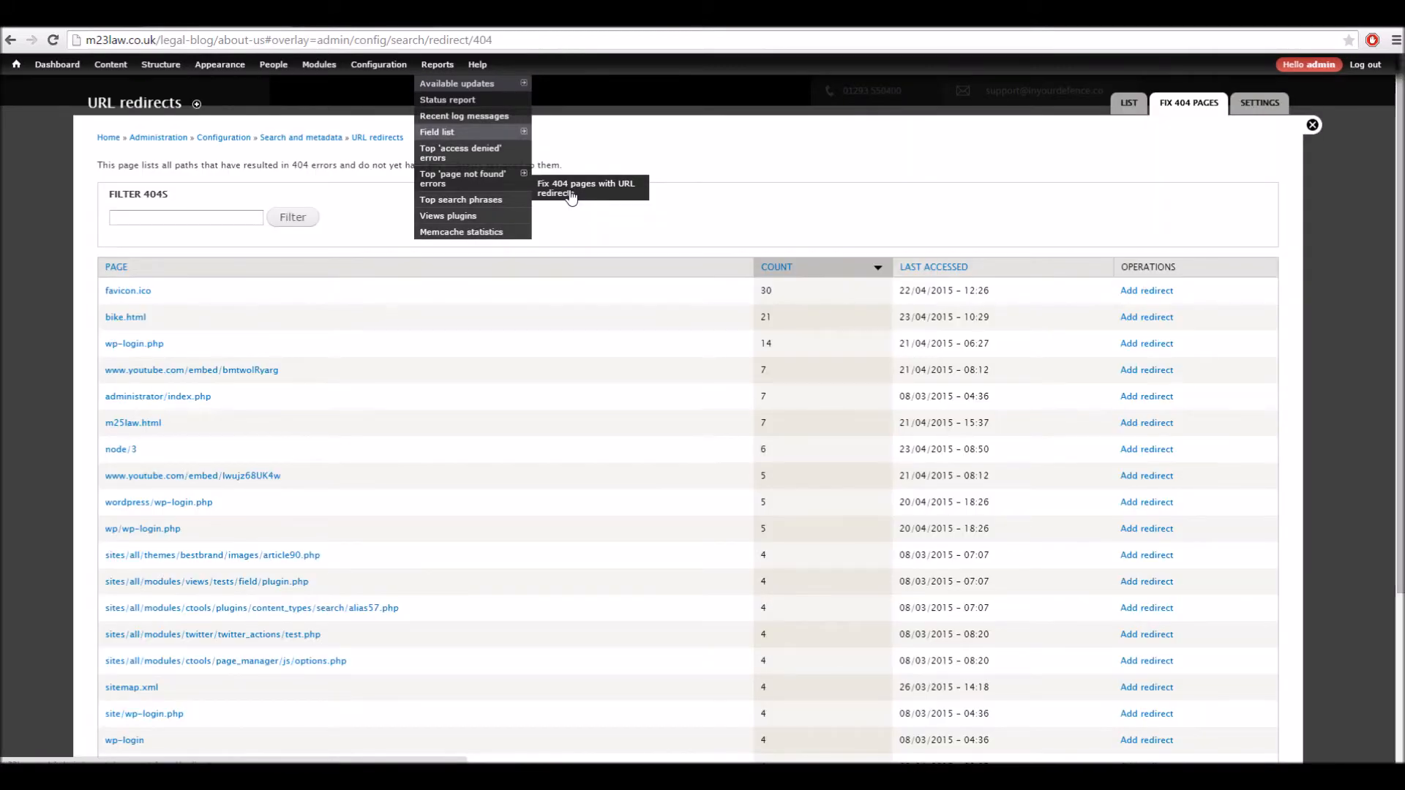
# Sort the Fix 404 pages list by Last accessed, oldest first.
pyautogui.click(933, 266)
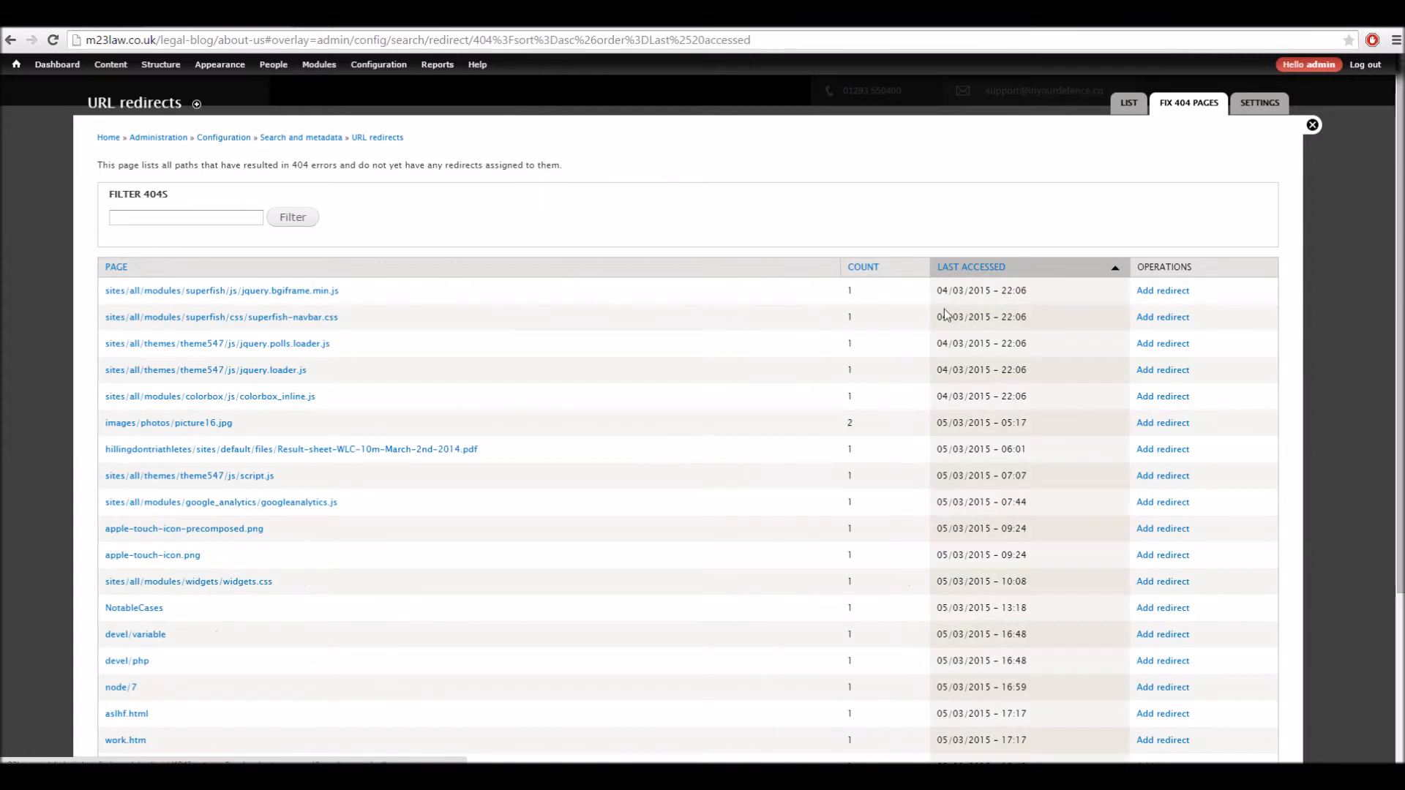
pyautogui.moveTo(221, 291)
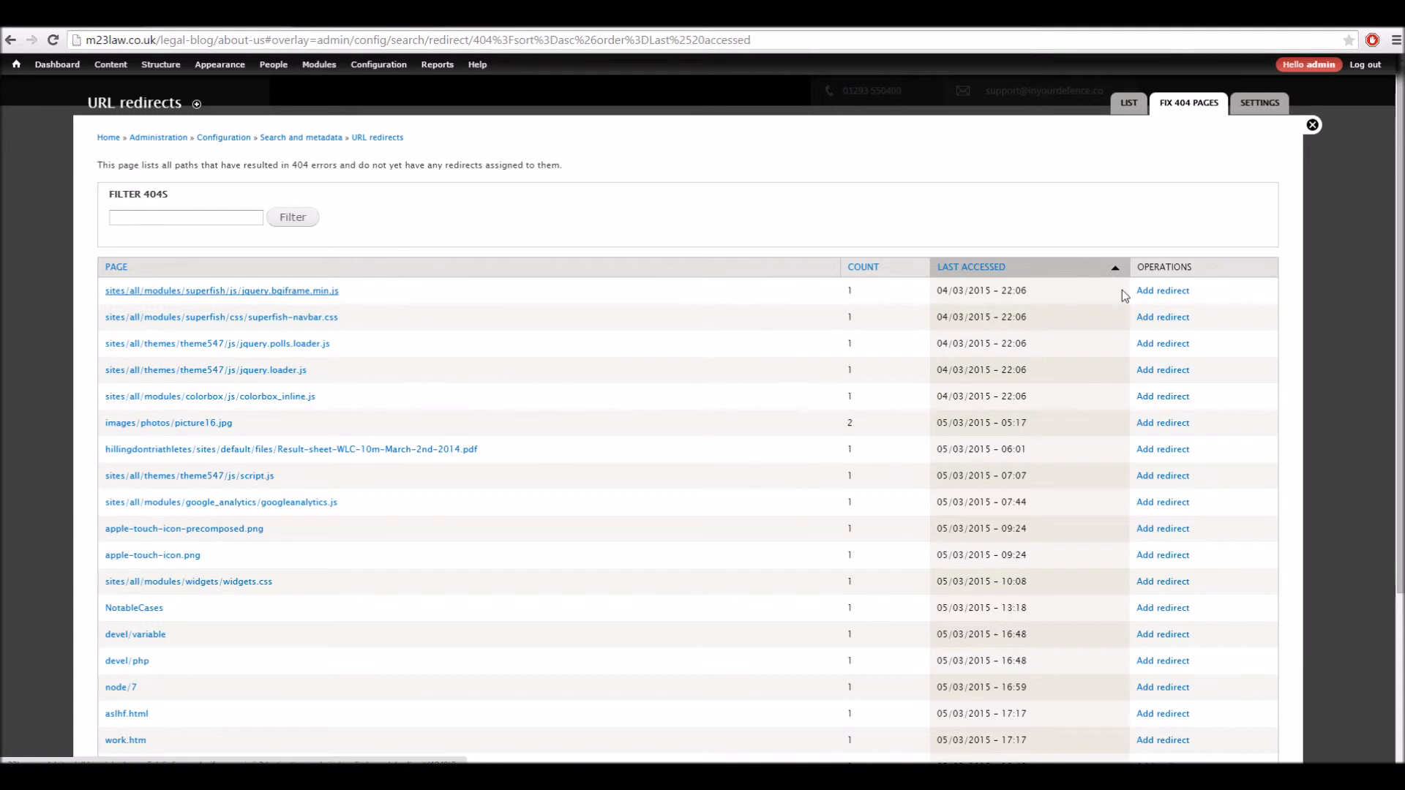
# Open Add redirect for the jquery.bgiframe.min.js path and close it without saving.
pyautogui.click(1162, 290)
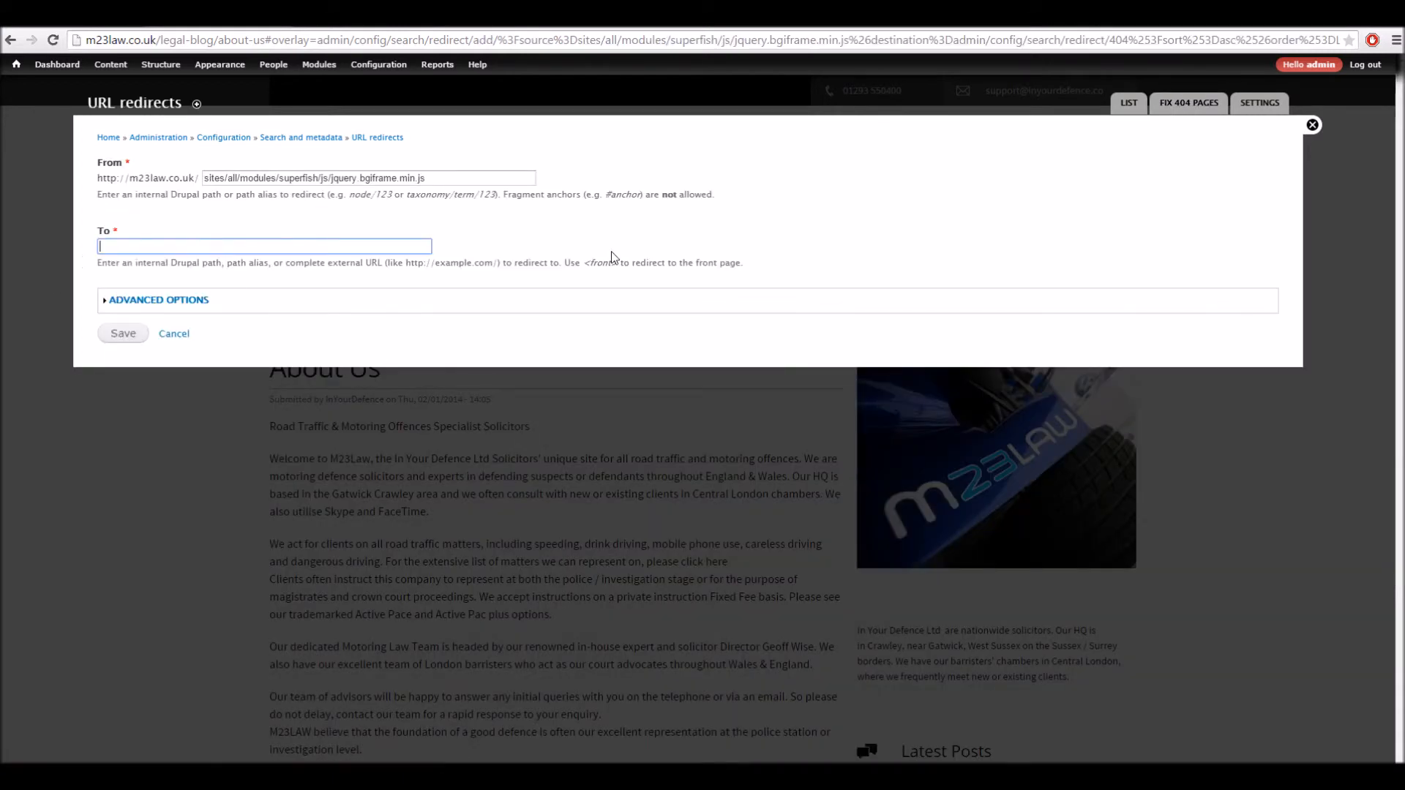
pyautogui.click(175, 332)
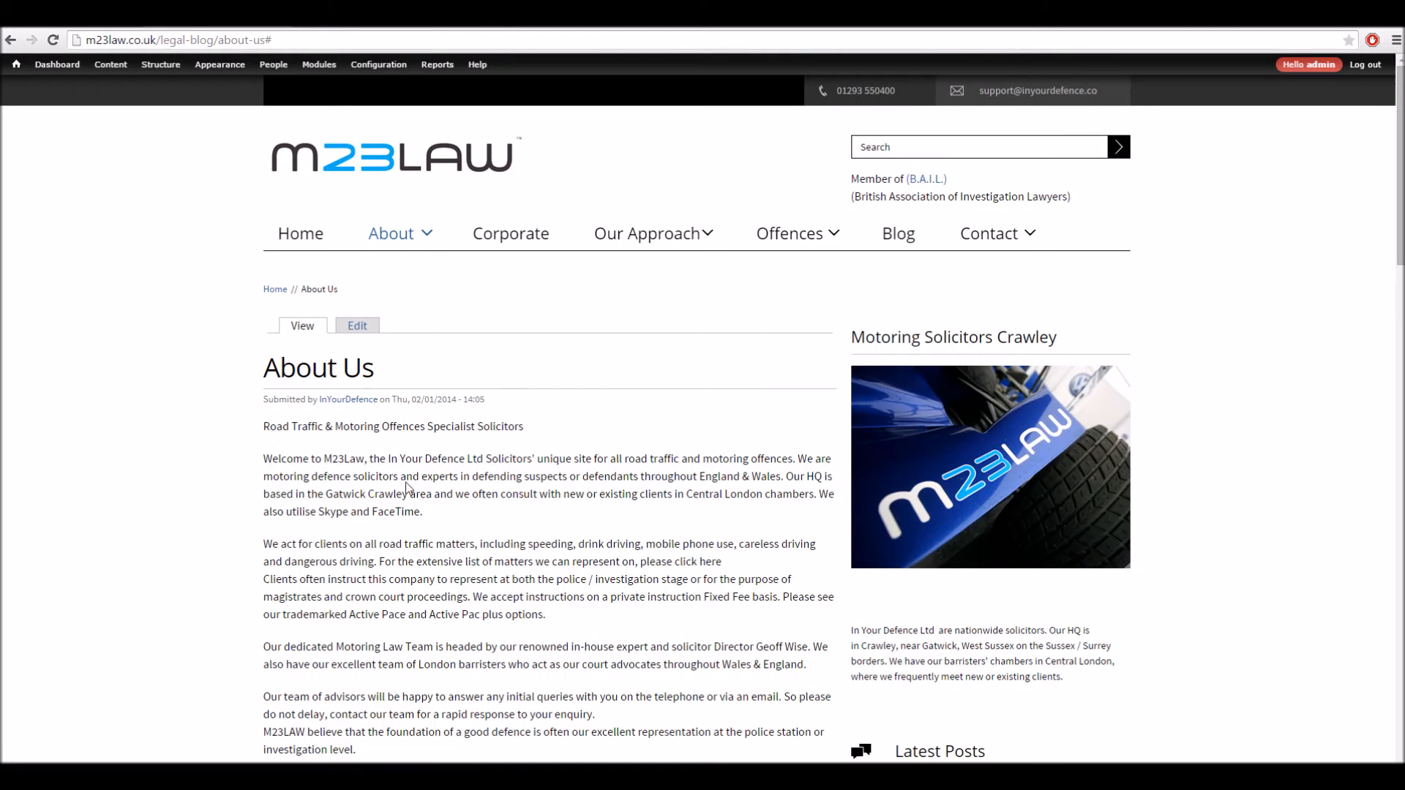